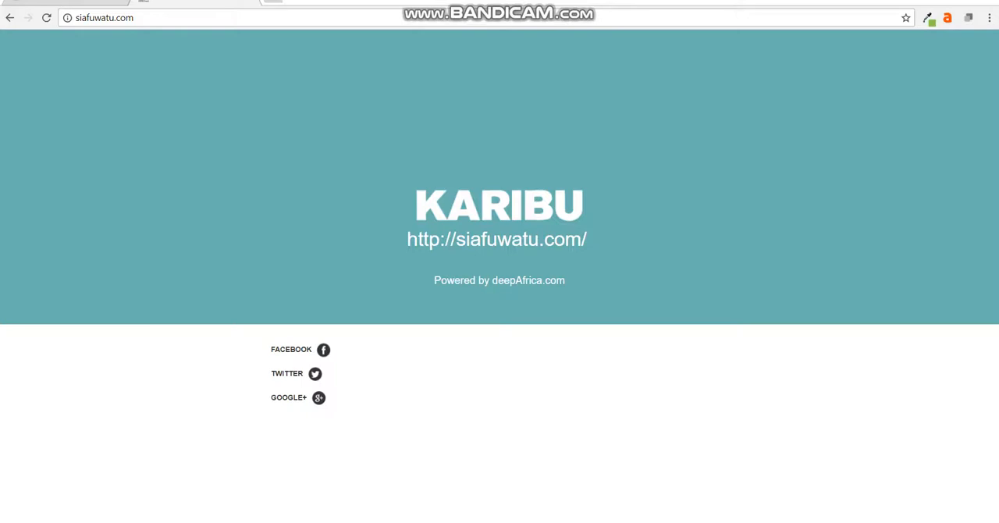
{"action": "mouse_move", "coordinate": [306, 140]}
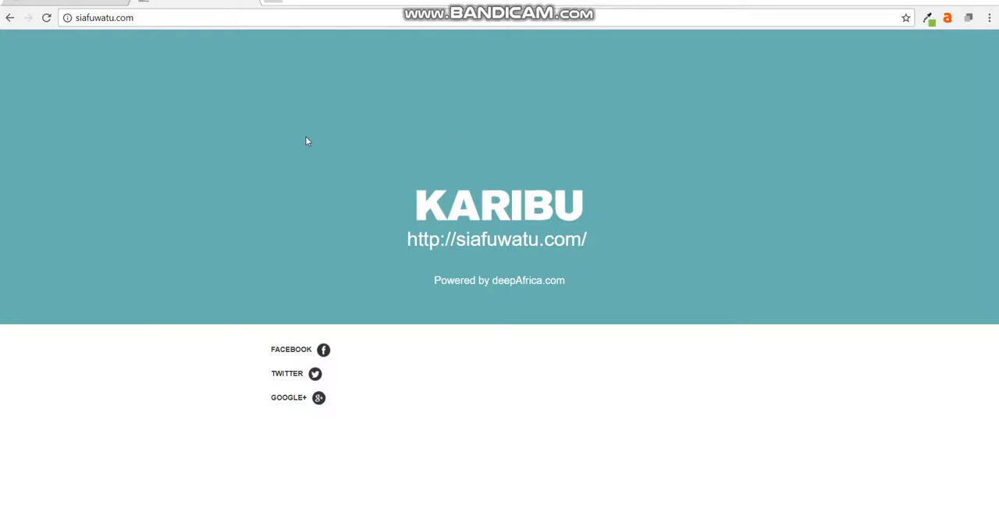
{"action": "mouse_move", "coordinate": [310, 149]}
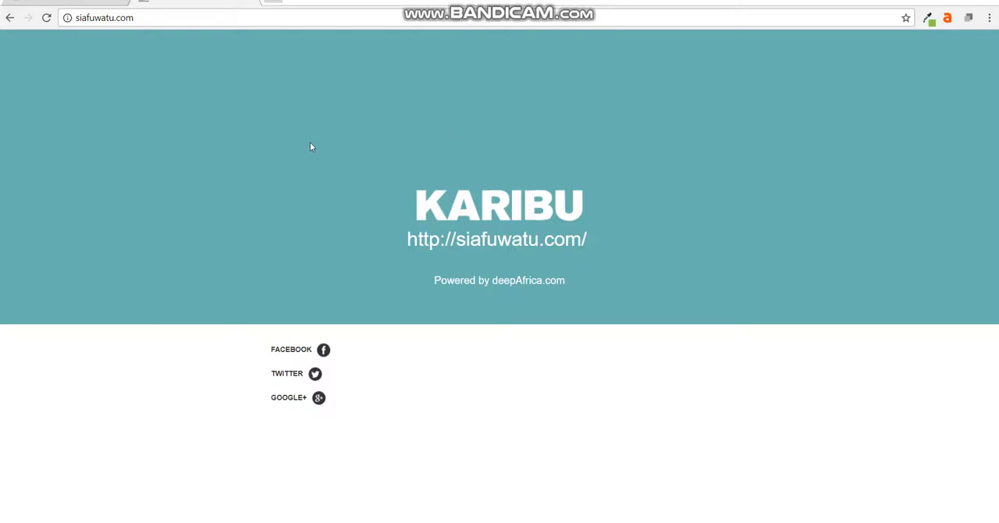
{"action": "mouse_move", "coordinate": [412, 256]}
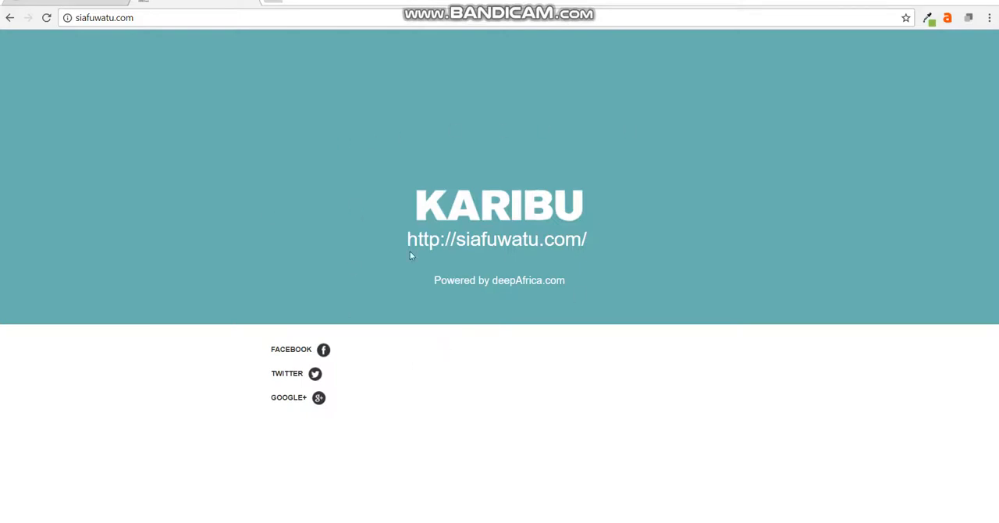
{"action": "mouse_move", "coordinate": [652, 298]}
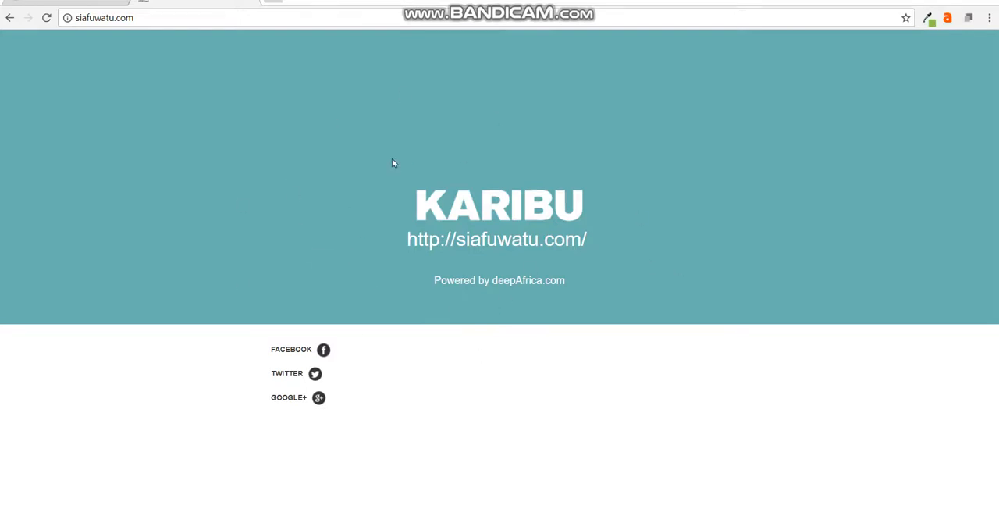
{"action": "mouse_move", "coordinate": [368, 173]}
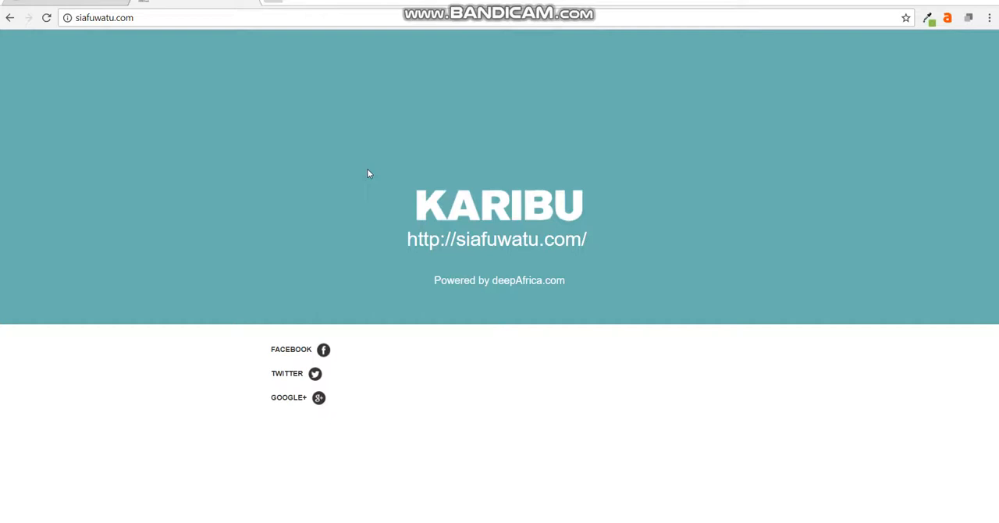
{"action": "mouse_move", "coordinate": [359, 179]}
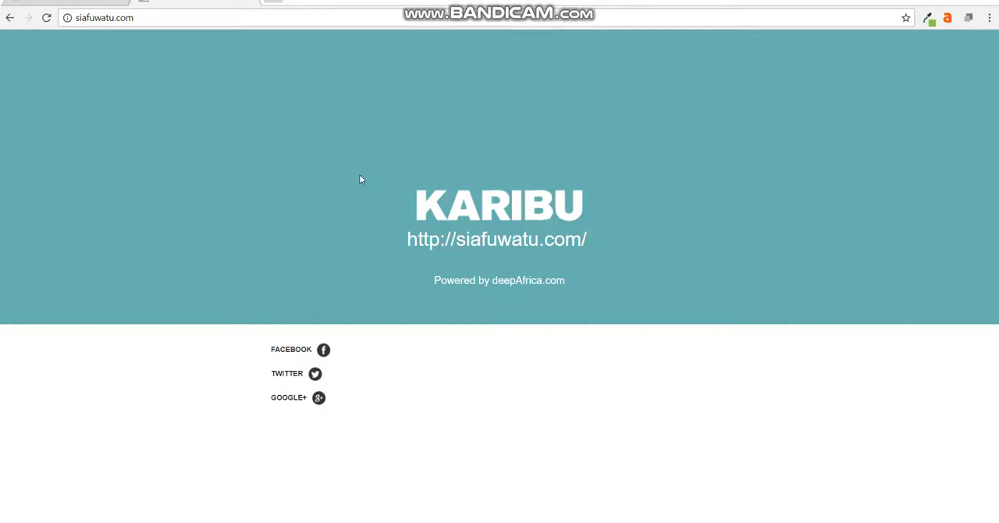
{"action": "mouse_move", "coordinate": [68, 17]}
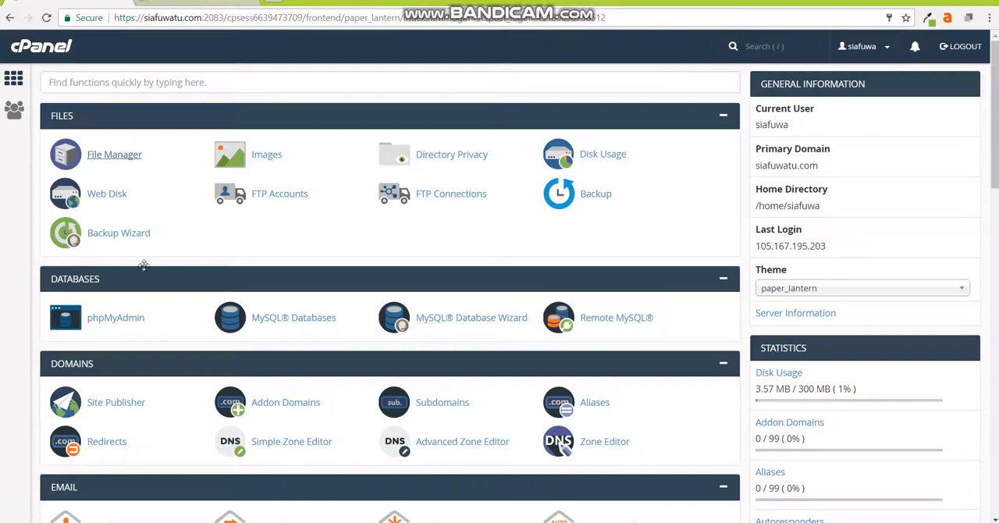
{"action": "mouse_move", "coordinate": [712, 367]}
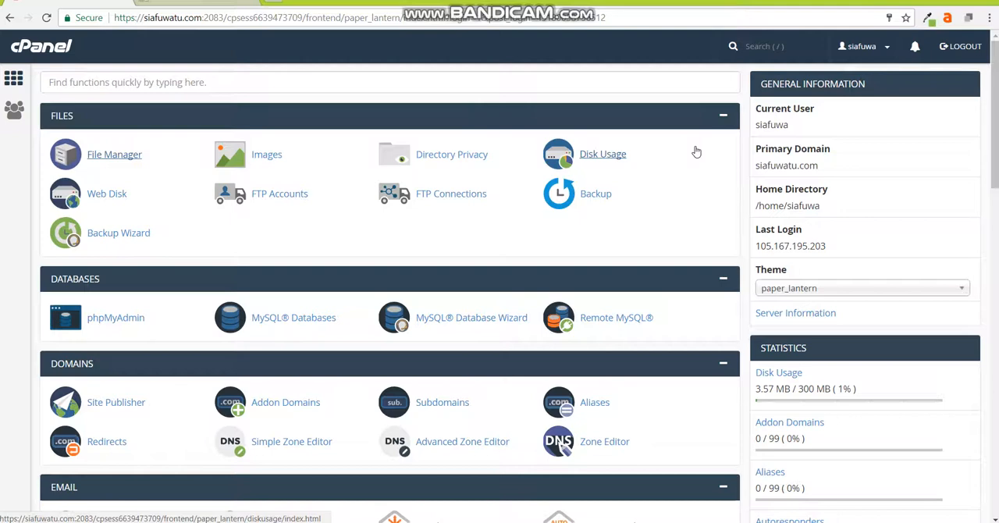
{"action": "mouse_move", "coordinate": [156, 190]}
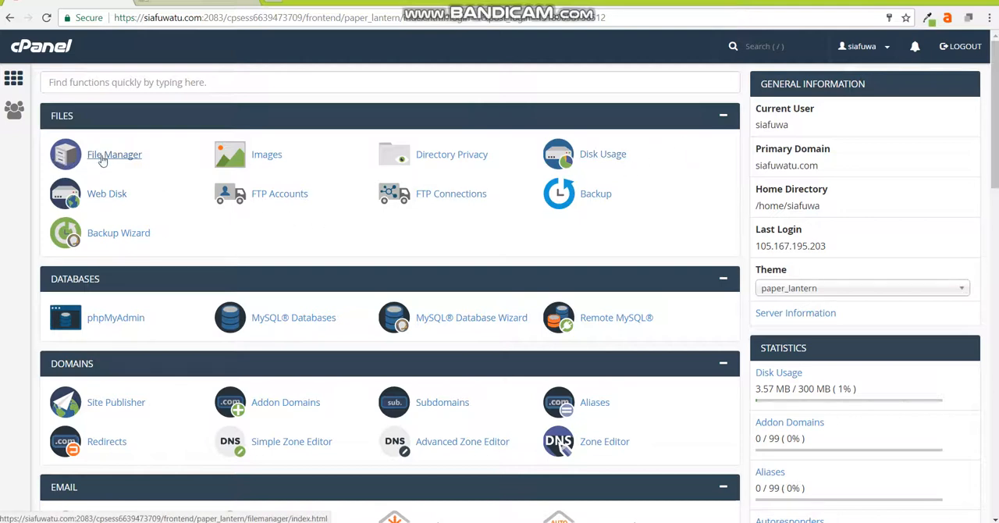
Go into File Manager and expand the home directory tree to reach public_html
{"action": "left_click", "coordinate": [114, 153]}
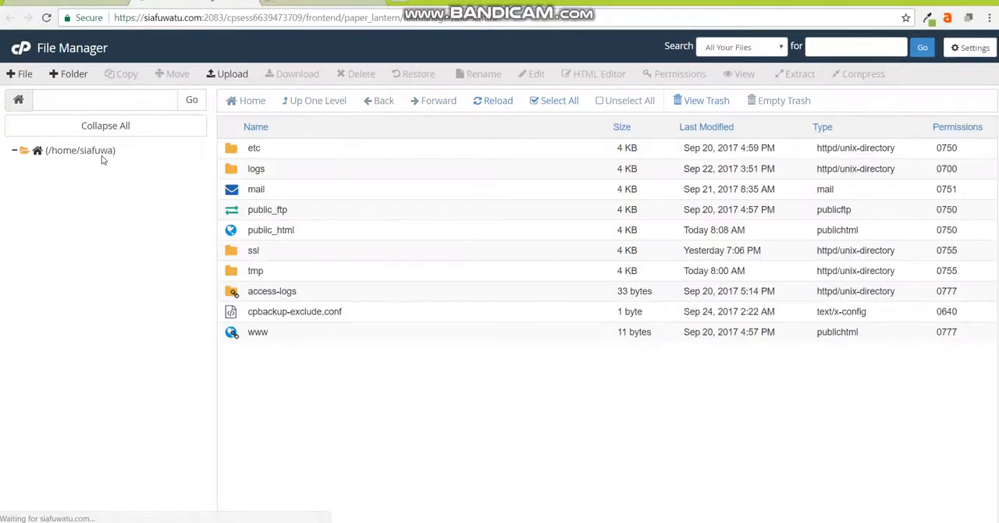
{"action": "left_click", "coordinate": [14, 150]}
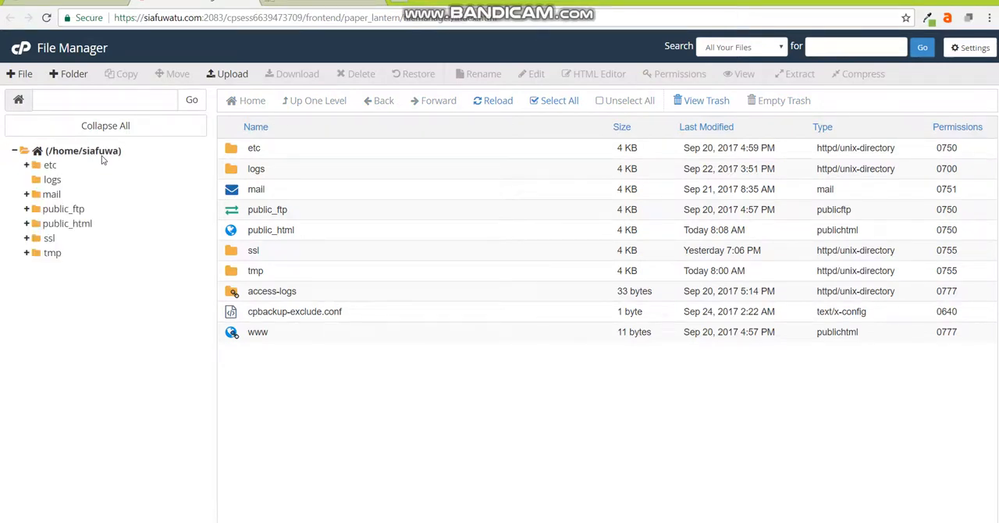
{"action": "mouse_move", "coordinate": [137, 183]}
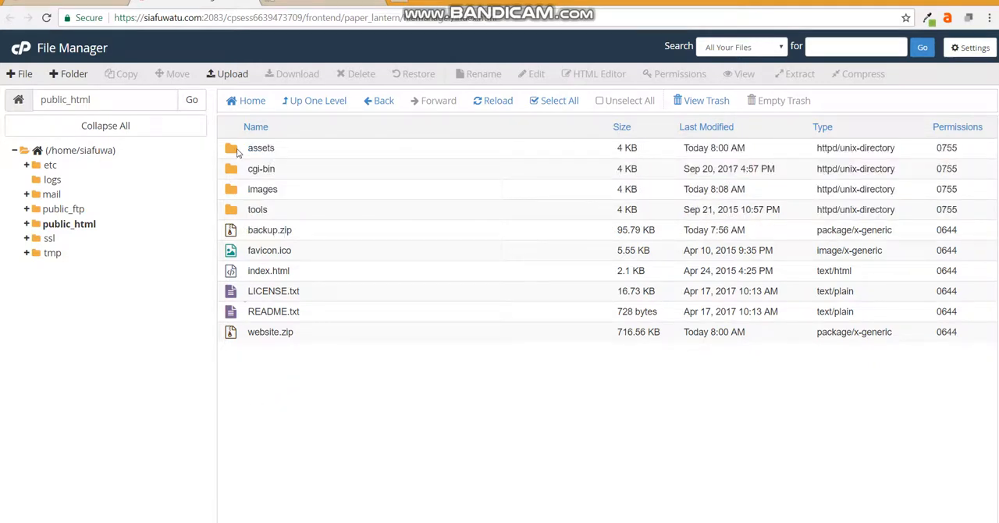
Select everything in public_html from assets through README.txt, excluding website.zip
{"action": "left_click", "coordinate": [261, 148]}
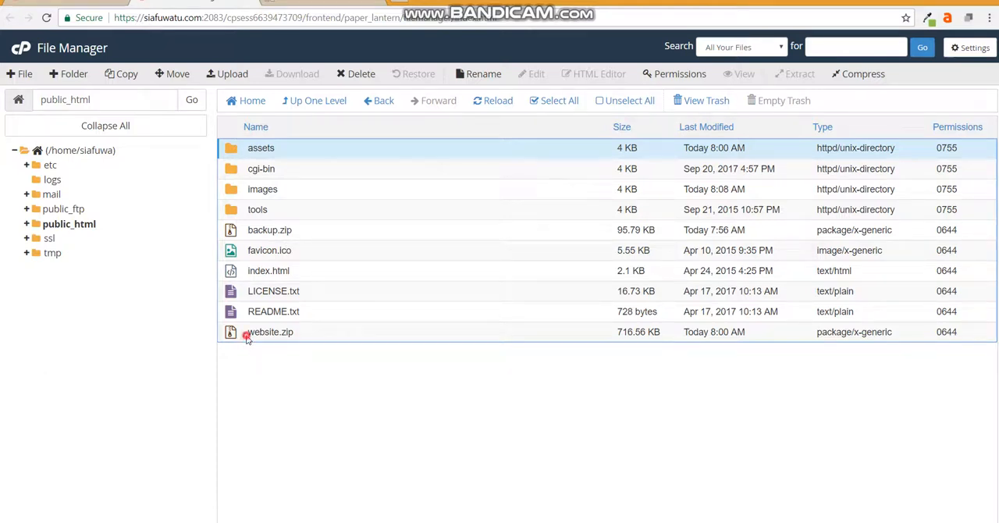
{"action": "left_click", "coordinate": [554, 99]}
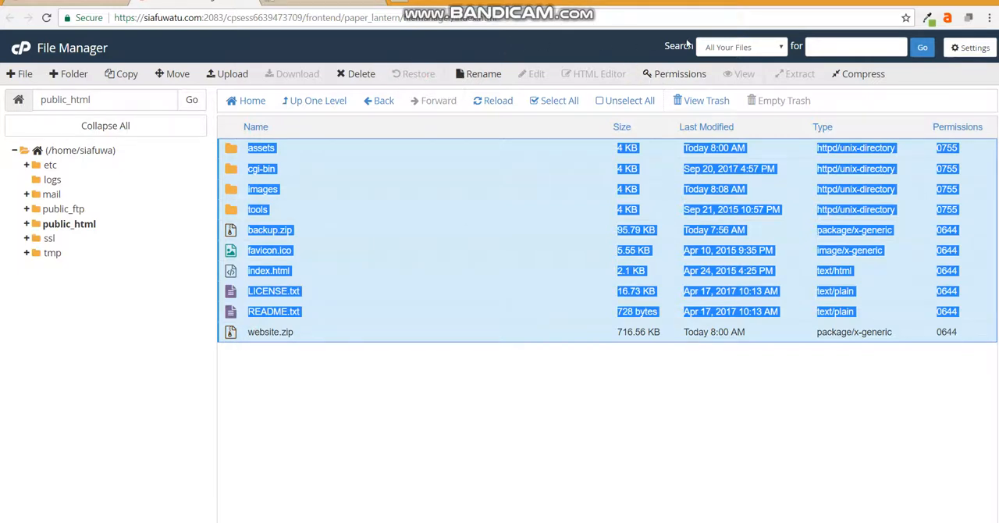
{"action": "mouse_move", "coordinate": [899, 88]}
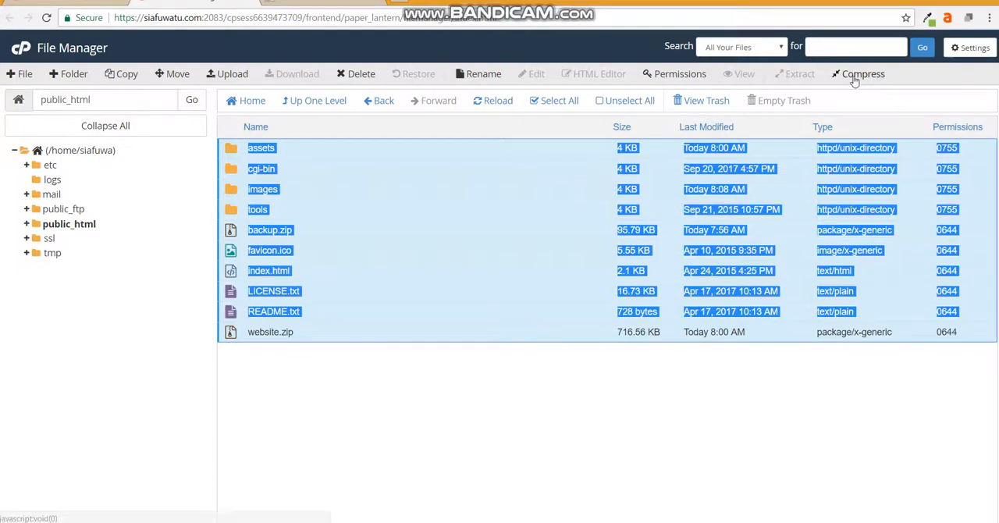
Compress the selected items into a Zip Archive, producing assets.zip in public_html
{"action": "left_click", "coordinate": [863, 74]}
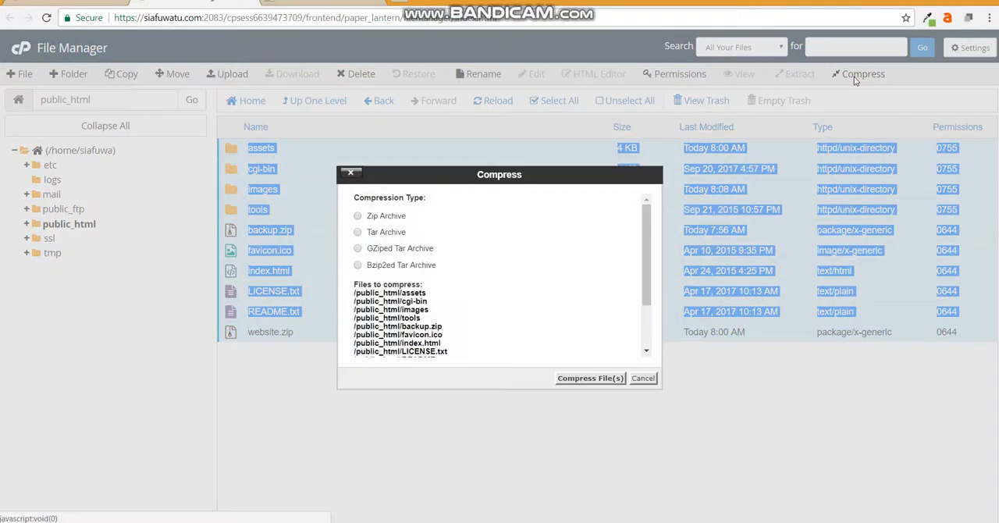
{"action": "left_click", "coordinate": [358, 216]}
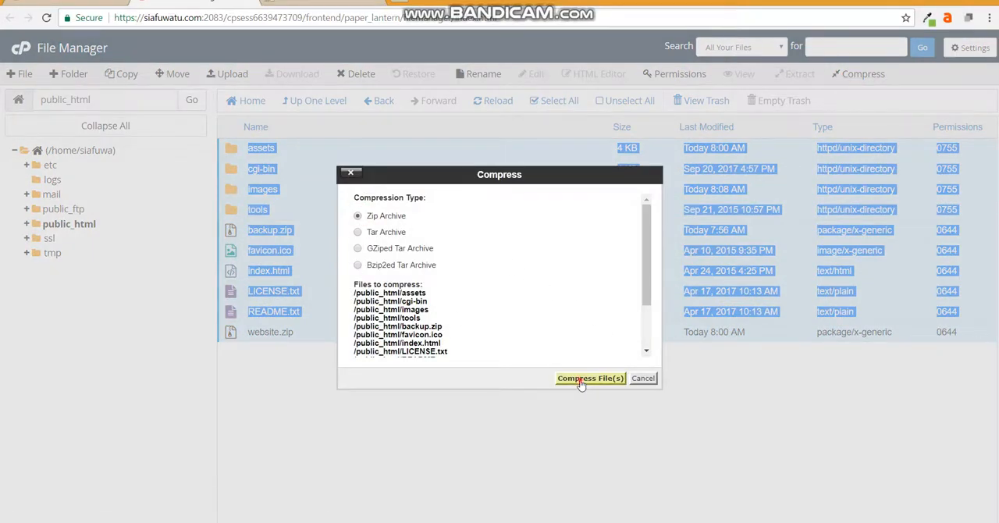
{"action": "left_click", "coordinate": [590, 378]}
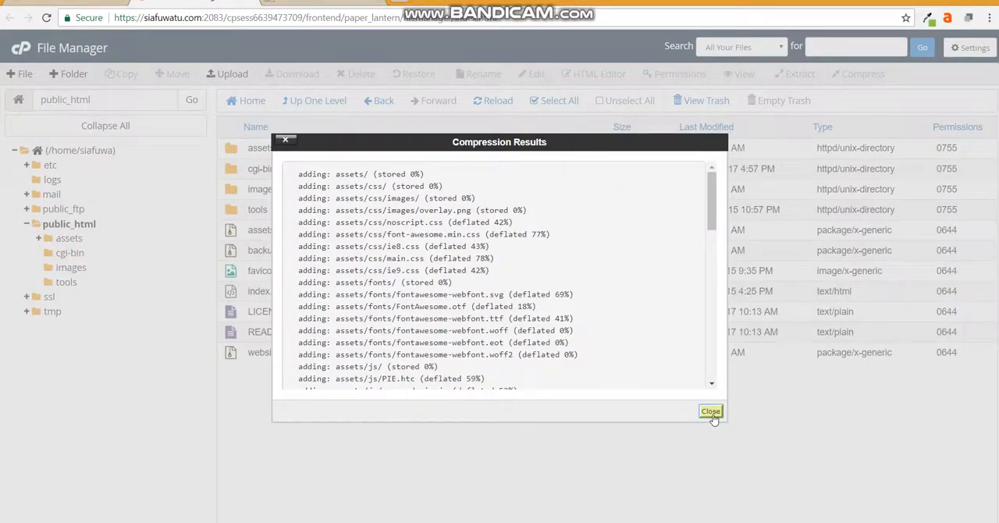
{"action": "left_click", "coordinate": [710, 412]}
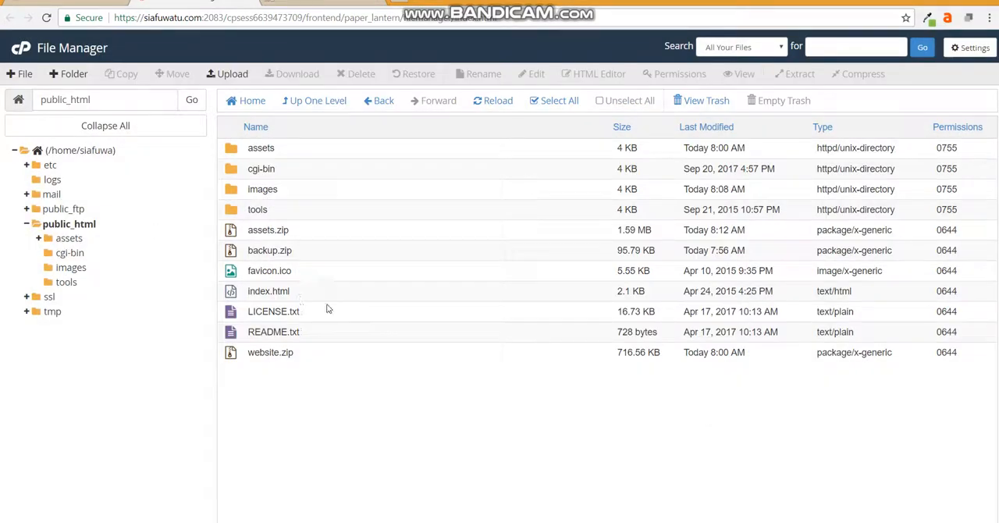
{"action": "mouse_move", "coordinate": [248, 245]}
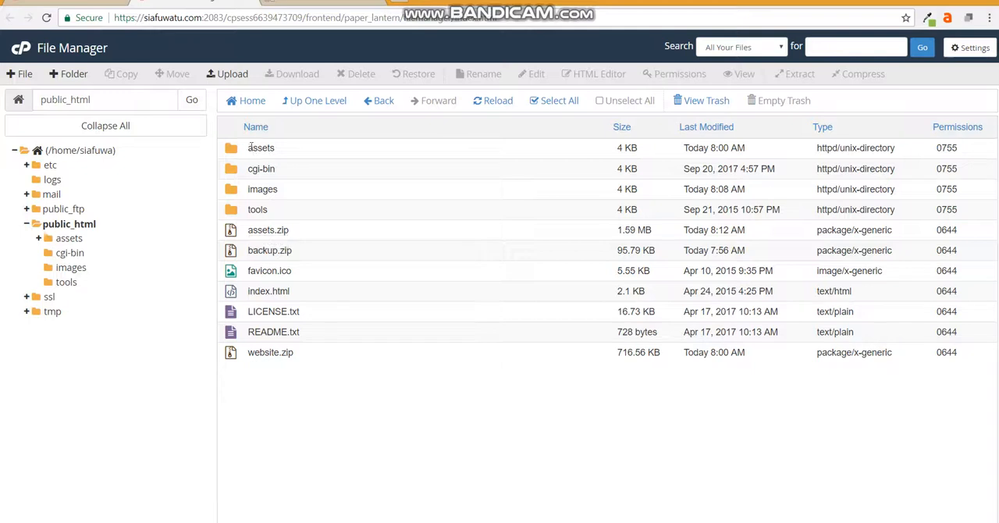
{"action": "mouse_move", "coordinate": [273, 148]}
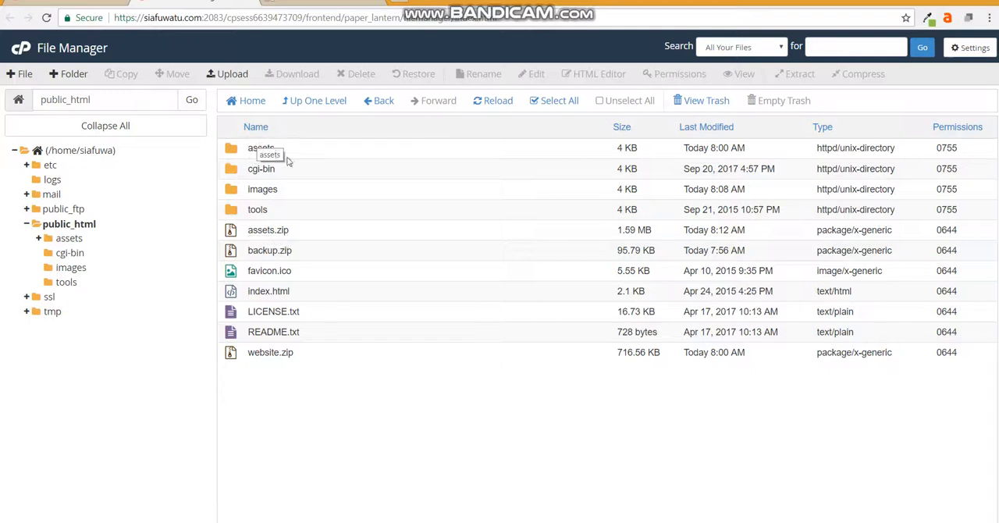
{"action": "mouse_move", "coordinate": [274, 159]}
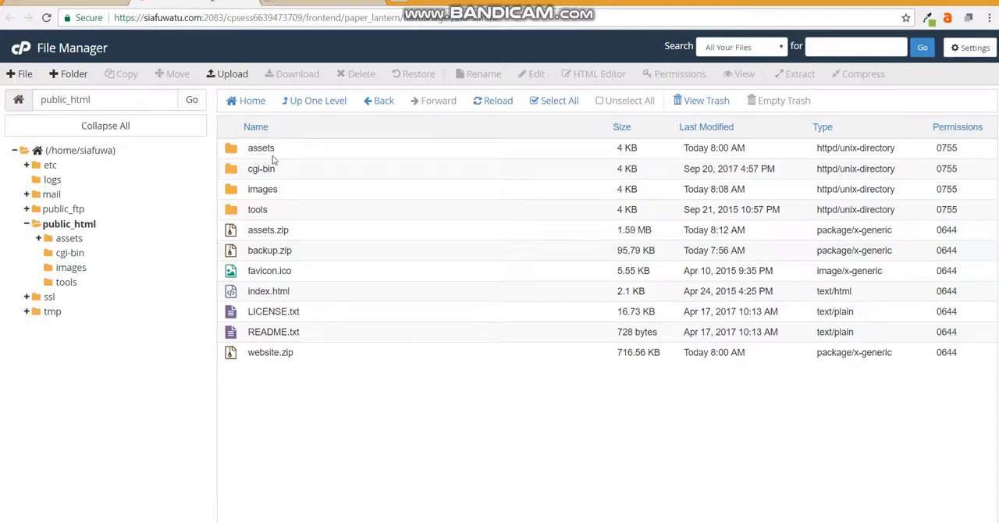
Rename the new assets.zip archive to backup 2.zip, then reselect the assets folder
{"action": "left_click", "coordinate": [268, 229]}
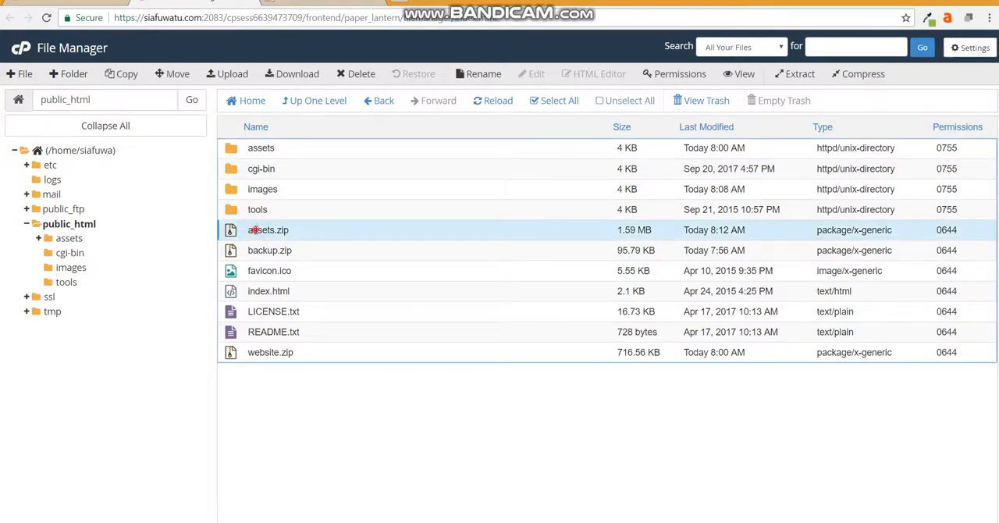
{"action": "double_click", "coordinate": [268, 229]}
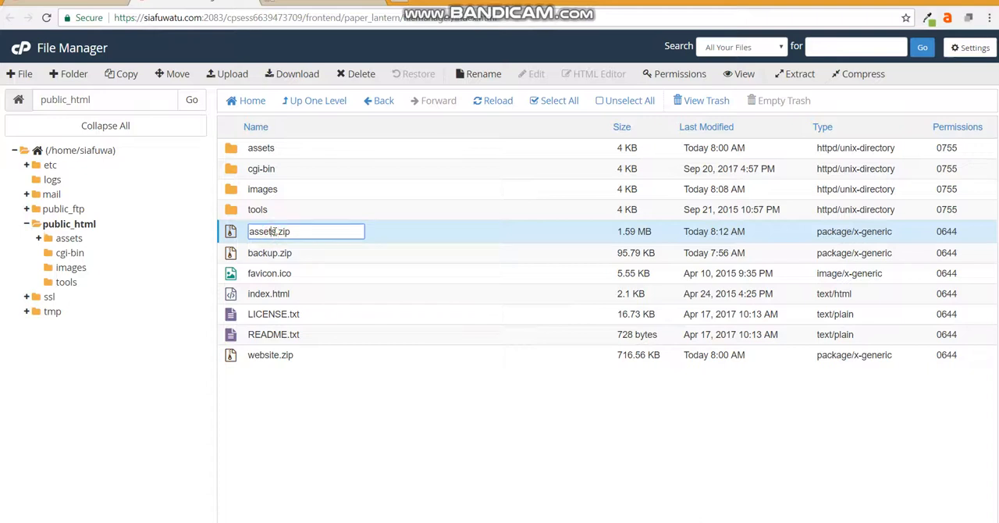
{"action": "double_click", "coordinate": [268, 231]}
{"action": "type", "text": "backup 2"}
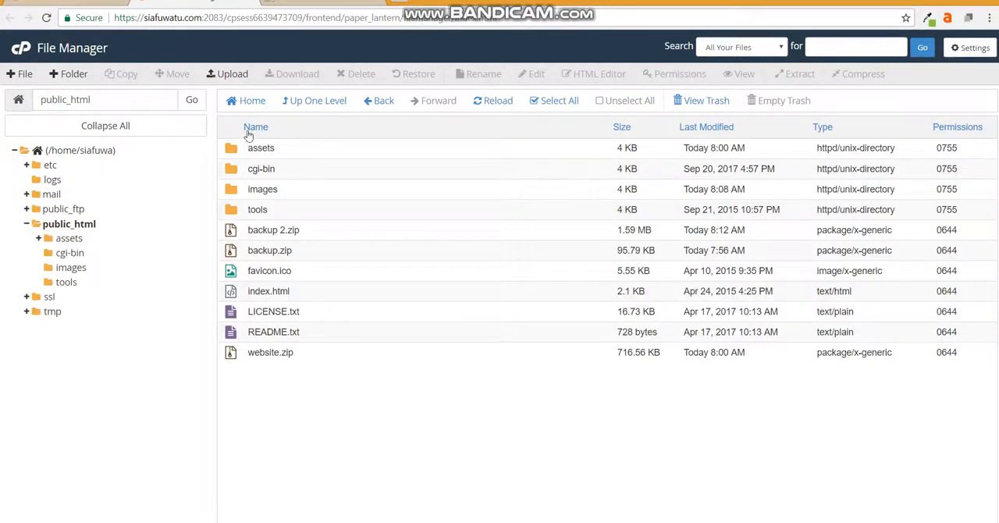
{"action": "left_click", "coordinate": [261, 148]}
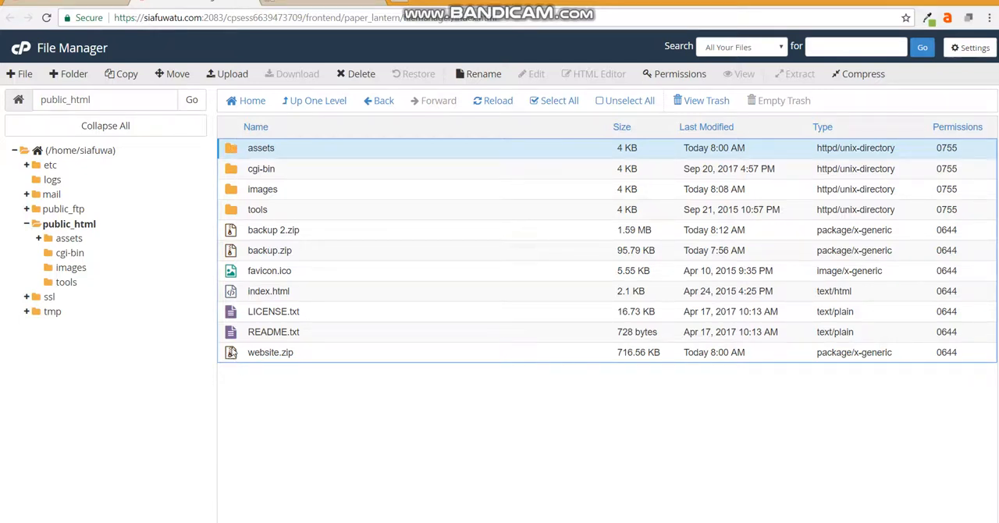
Trash every old site file and folder in public_html except backup 2.zip
{"action": "left_click", "coordinate": [559, 100]}
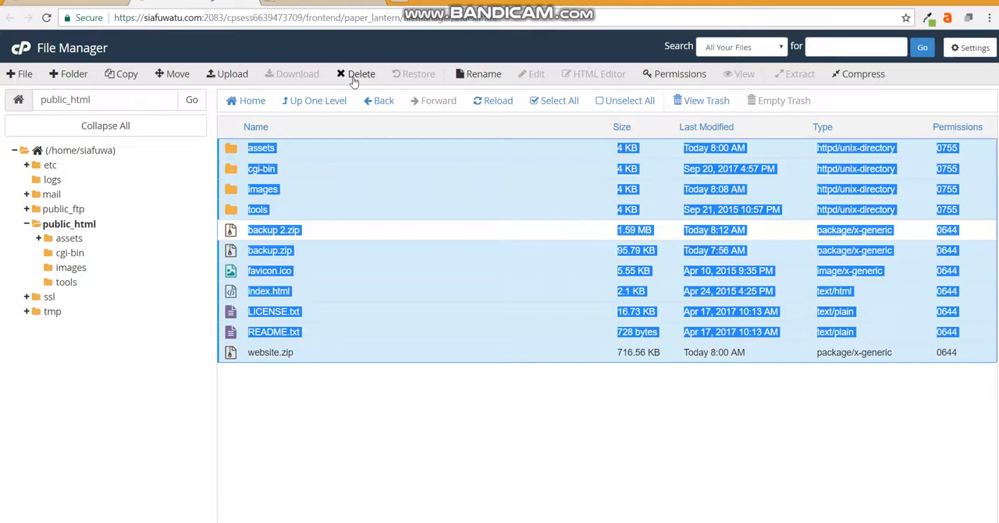
{"action": "mouse_move", "coordinate": [360, 74]}
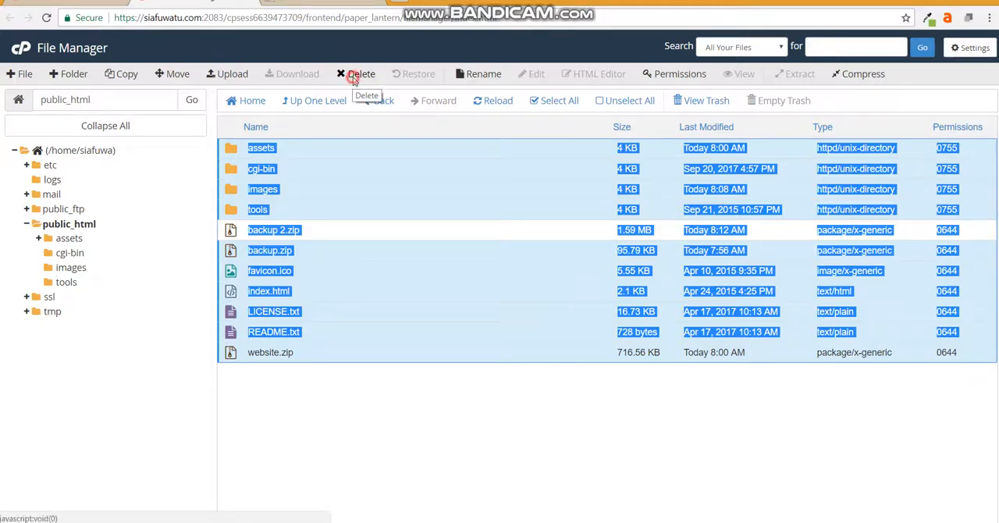
{"action": "left_click", "coordinate": [356, 73]}
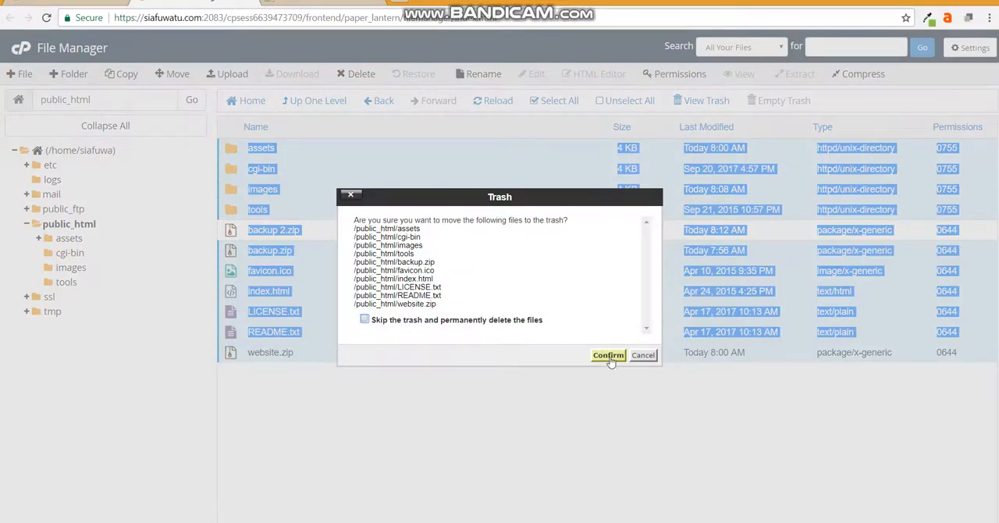
{"action": "mouse_move", "coordinate": [602, 370]}
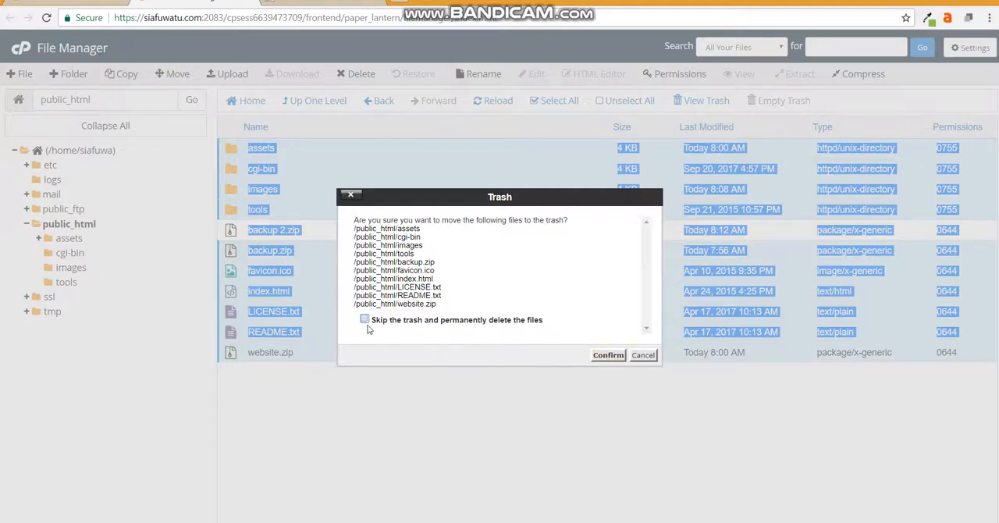
{"action": "mouse_move", "coordinate": [562, 335]}
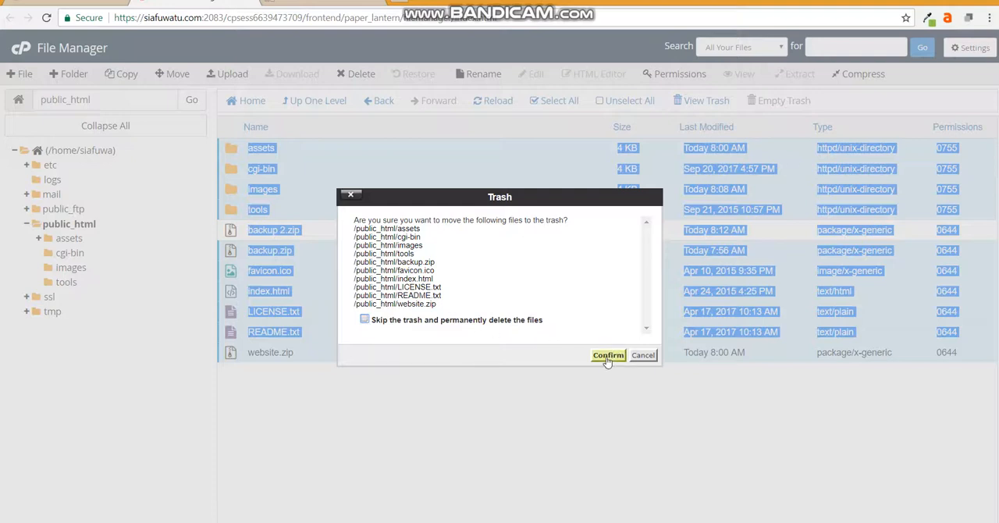
{"action": "left_click", "coordinate": [609, 356]}
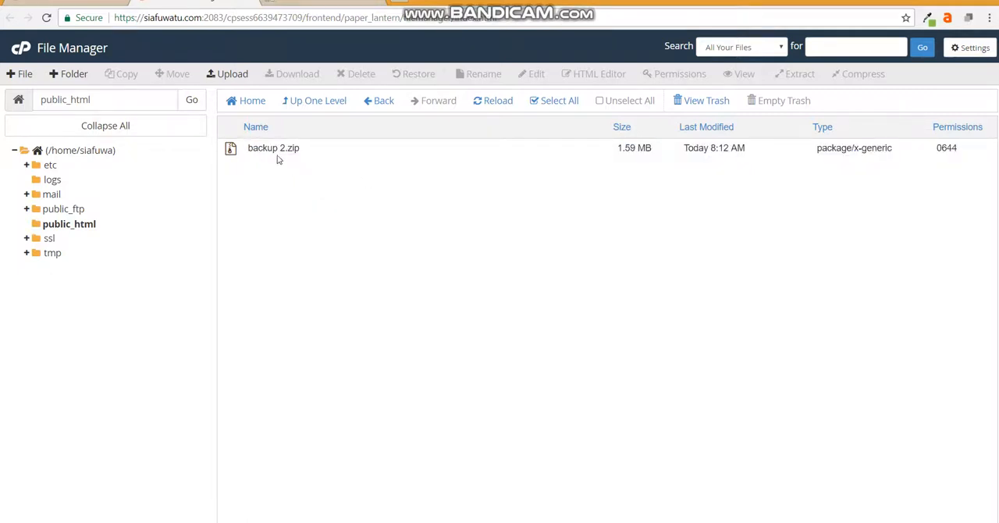
{"action": "mouse_move", "coordinate": [242, 178]}
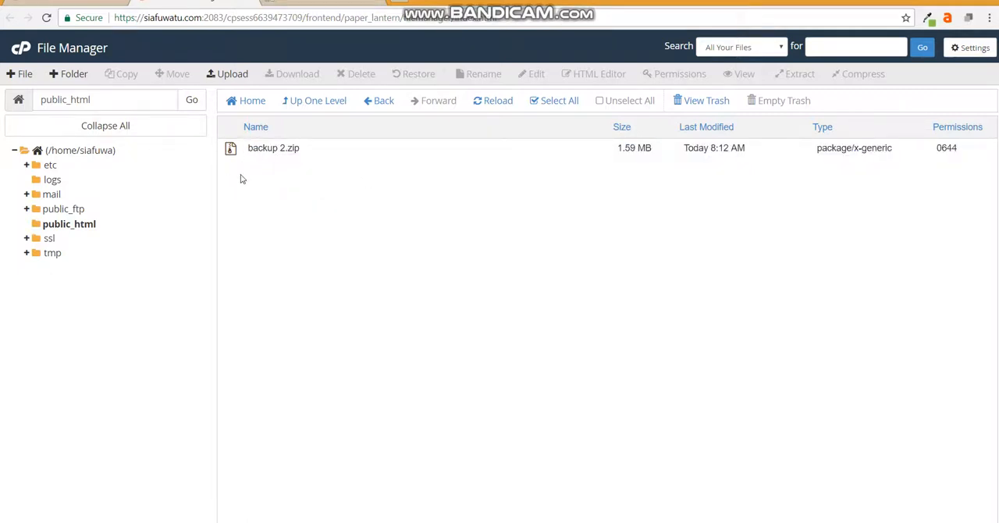
{"action": "mouse_move", "coordinate": [328, 185]}
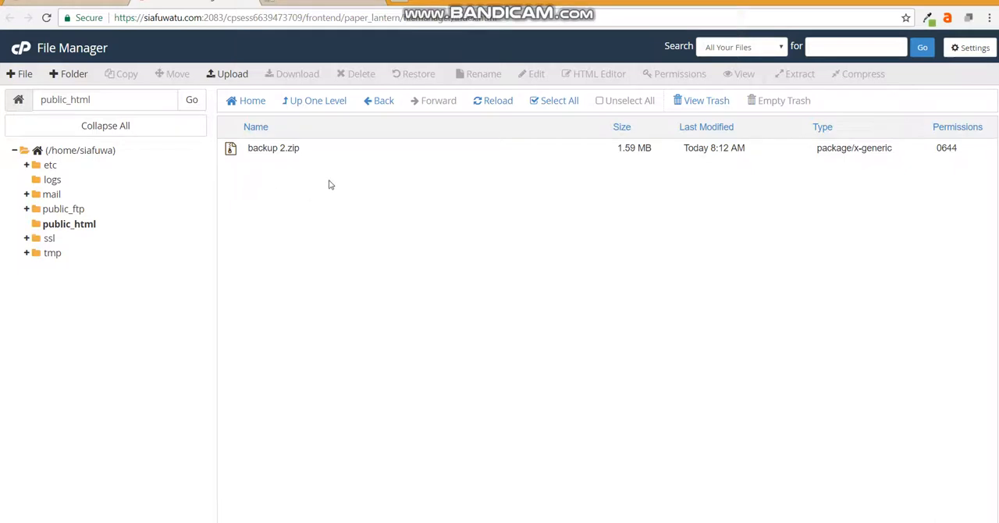
Reload siafuwatu.com, which now shows a bare directory listing with backup 2.zip
{"action": "left_click", "coordinate": [309, 7]}
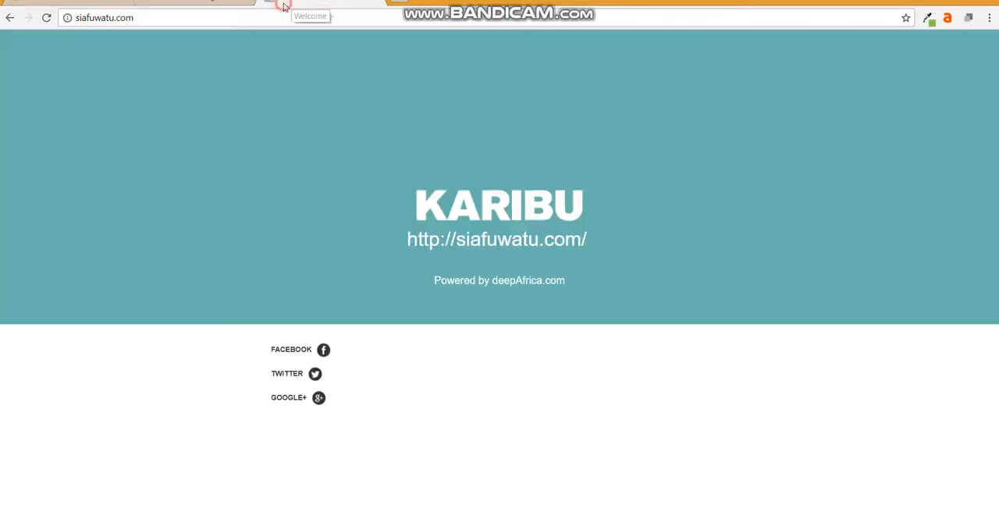
{"action": "left_click", "coordinate": [47, 18]}
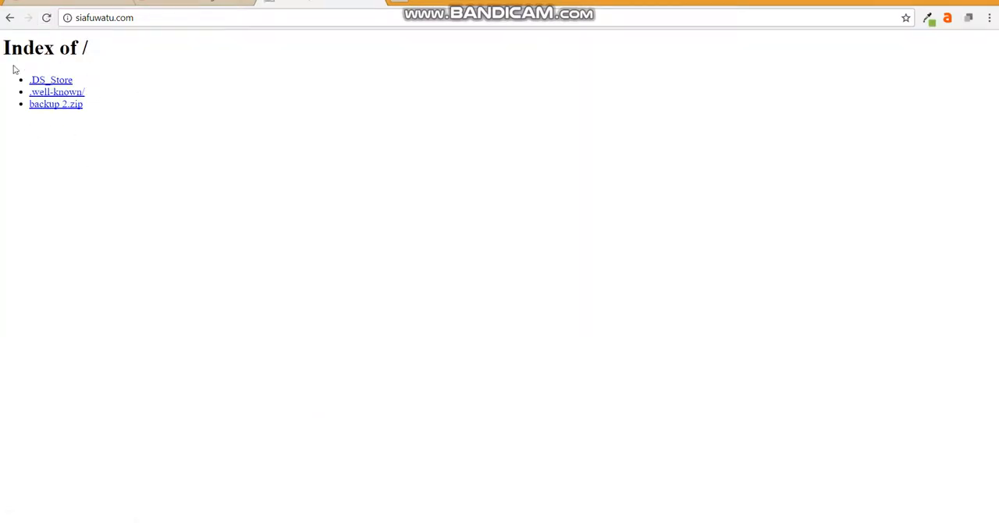
{"action": "mouse_move", "coordinate": [245, 219]}
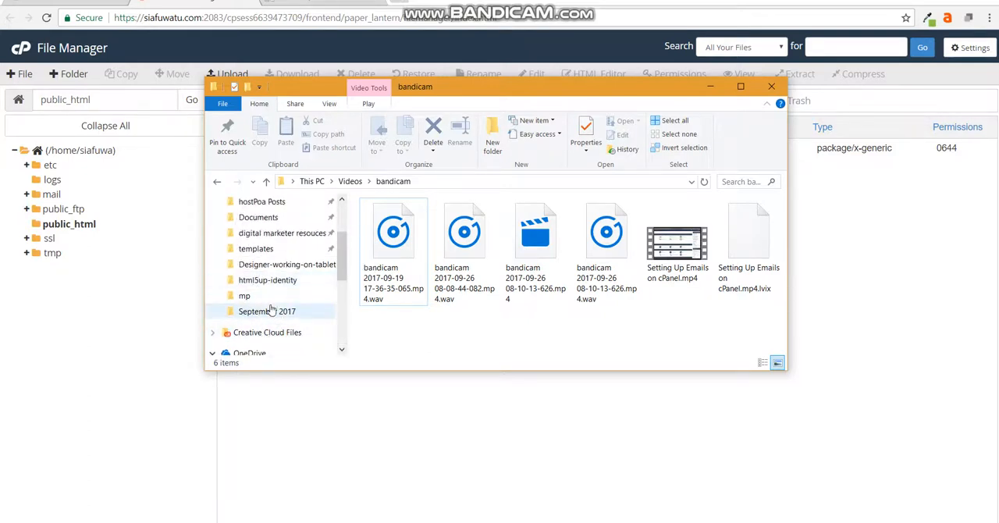
In templates > html5up-identity, send the template files to a compressed (zipped) folder
{"action": "left_click", "coordinate": [256, 249]}
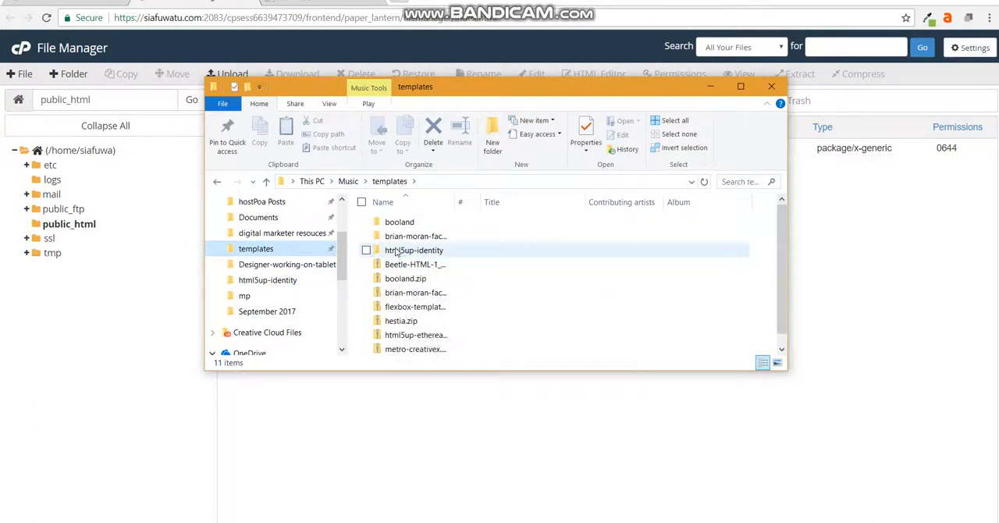
{"action": "double_click", "coordinate": [414, 250]}
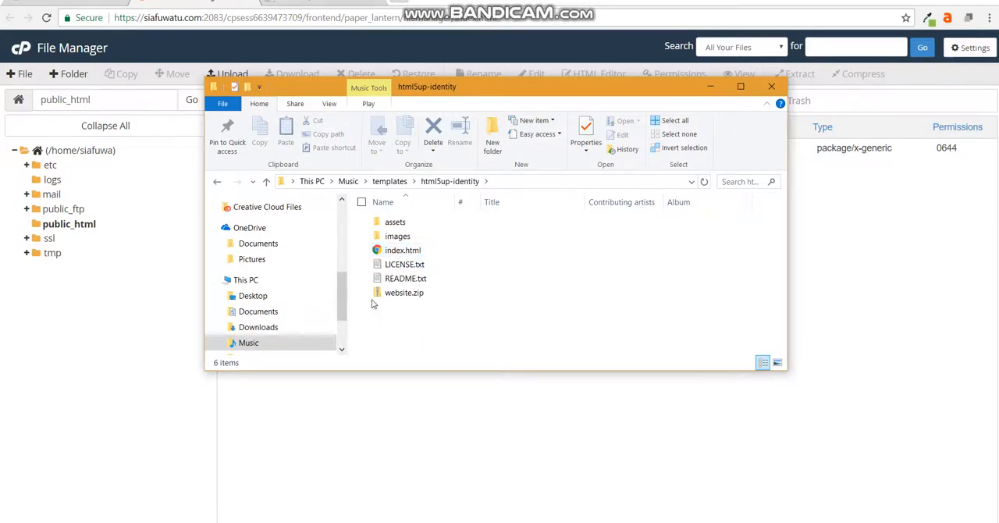
{"action": "left_click", "coordinate": [402, 292]}
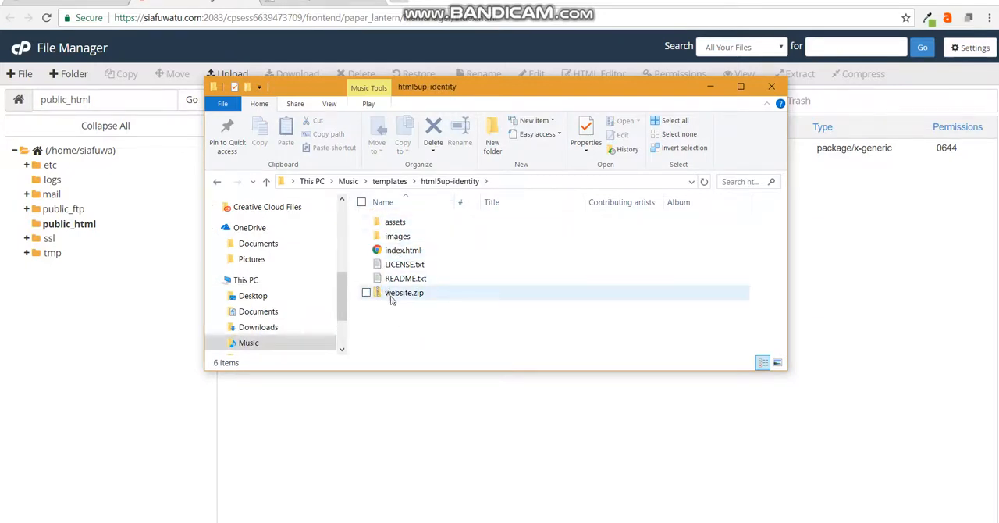
{"action": "left_click", "coordinate": [402, 292]}
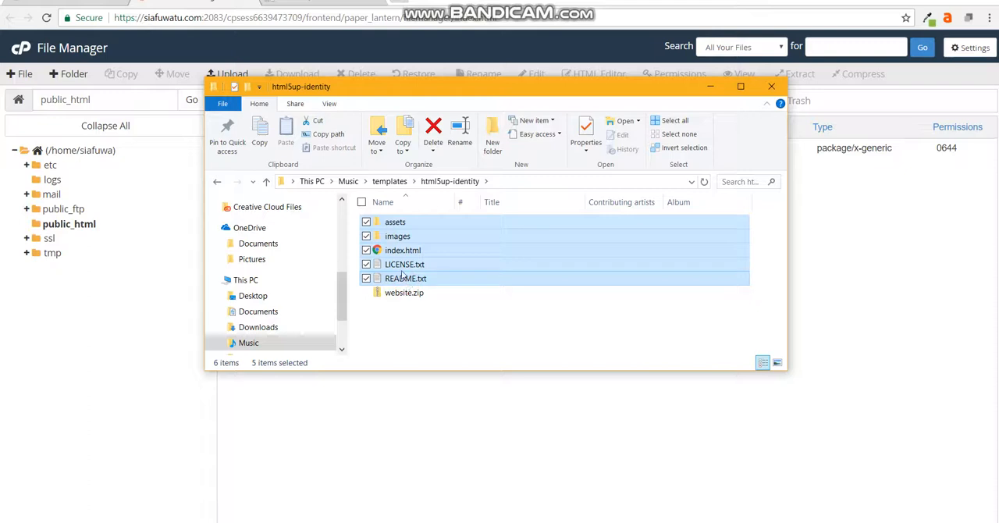
{"action": "right_click", "coordinate": [406, 277]}
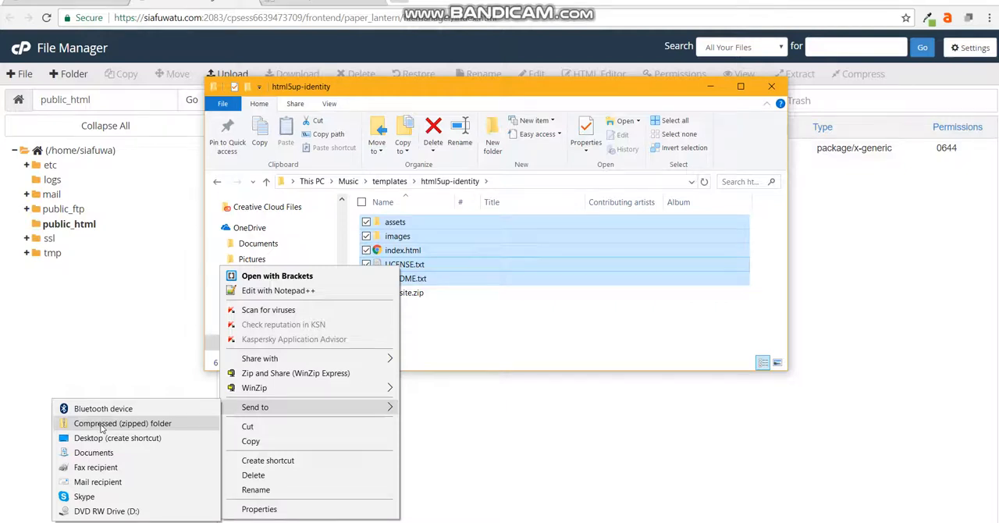
{"action": "left_click", "coordinate": [121, 423]}
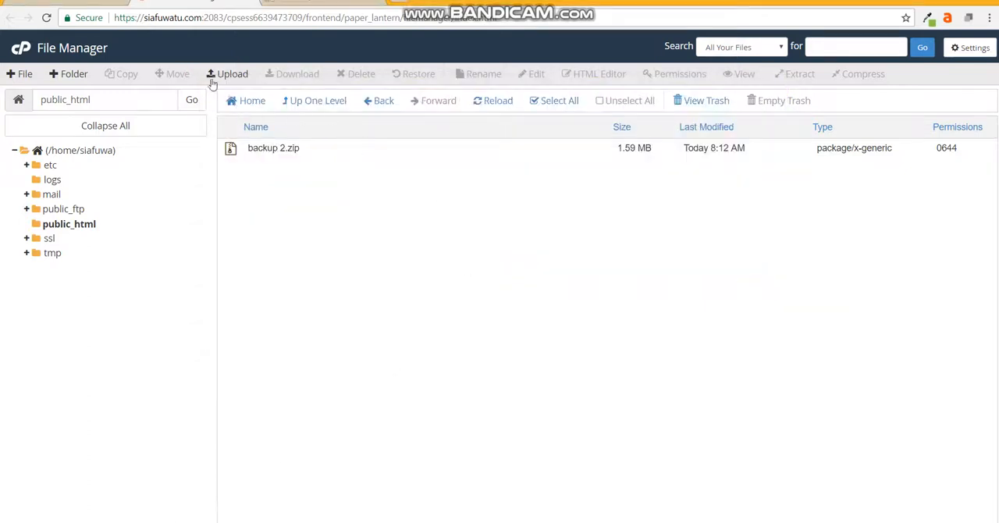
Start an upload to public_html and bring up the local file chooser
{"action": "left_click", "coordinate": [231, 73]}
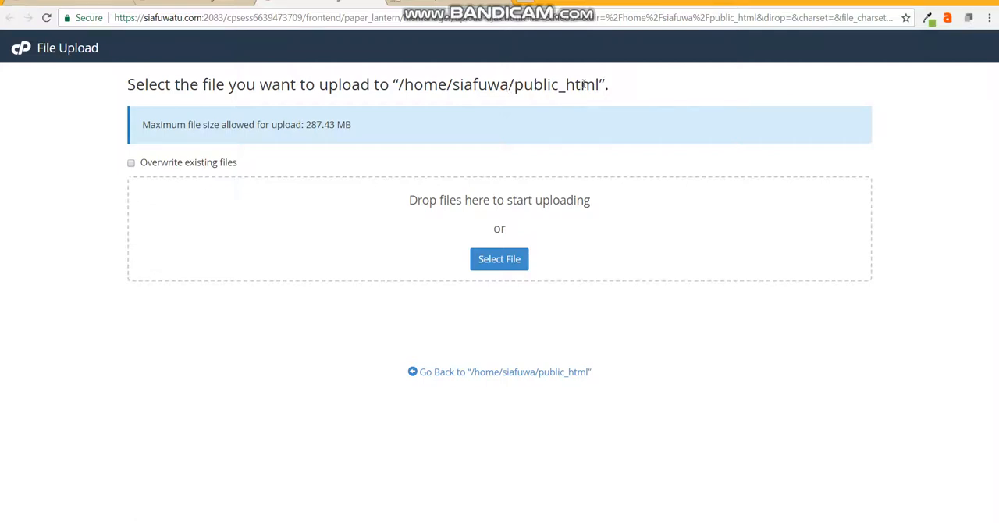
{"action": "mouse_move", "coordinate": [499, 270]}
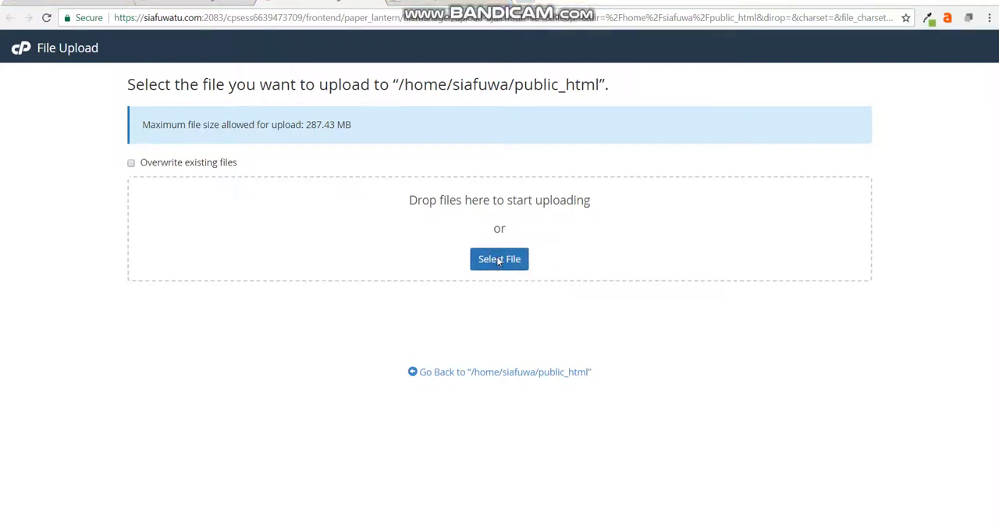
{"action": "left_click", "coordinate": [500, 259]}
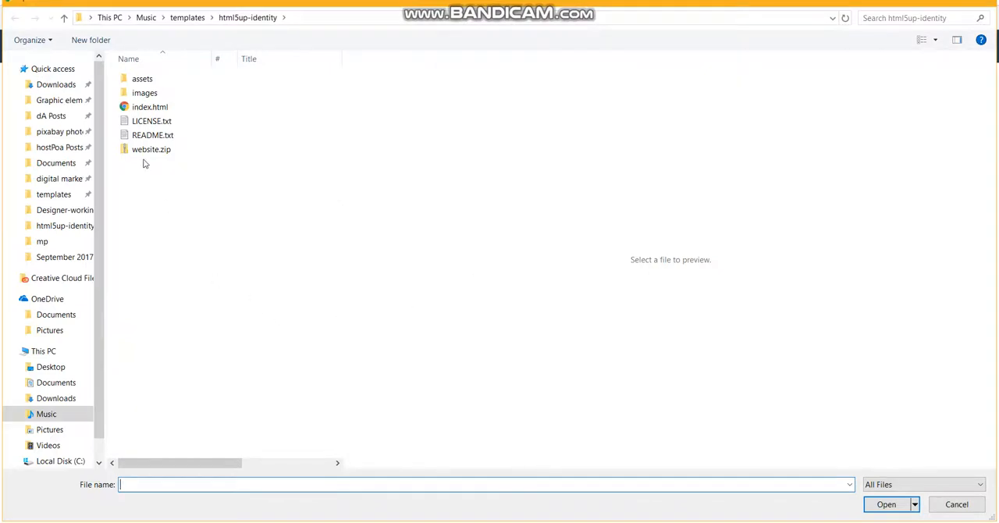
{"action": "mouse_move", "coordinate": [150, 150]}
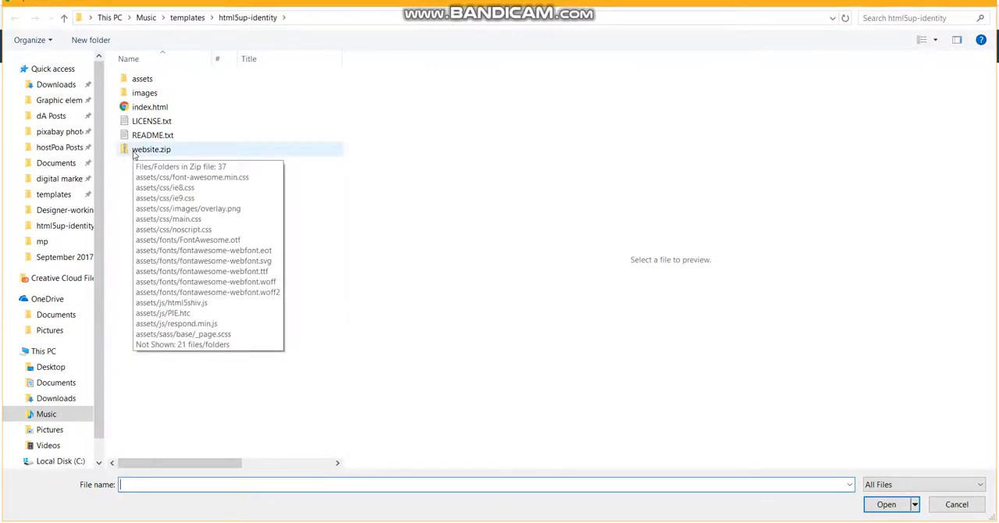
Upload website.zip (717.06 KB) into public_html until it reaches 100%
{"action": "left_click", "coordinate": [150, 149]}
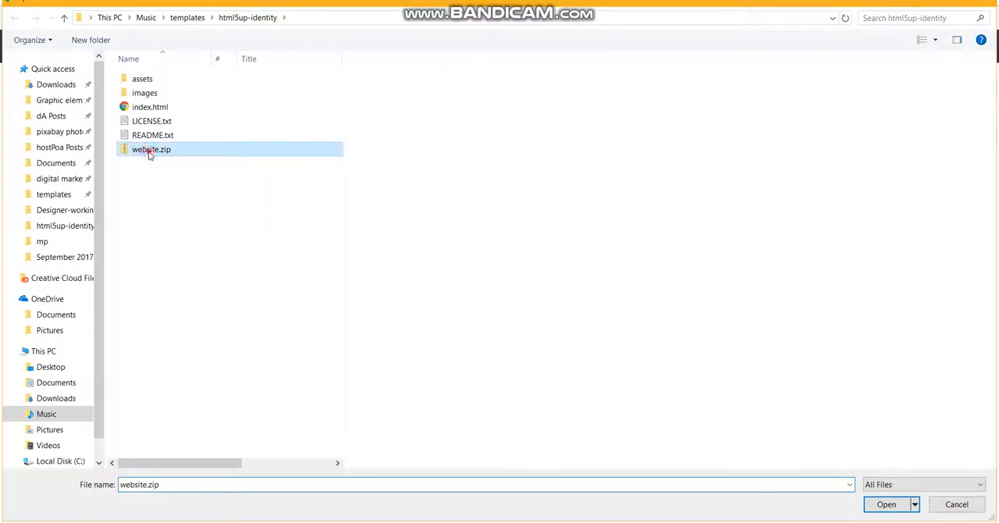
{"action": "left_click", "coordinate": [886, 504]}
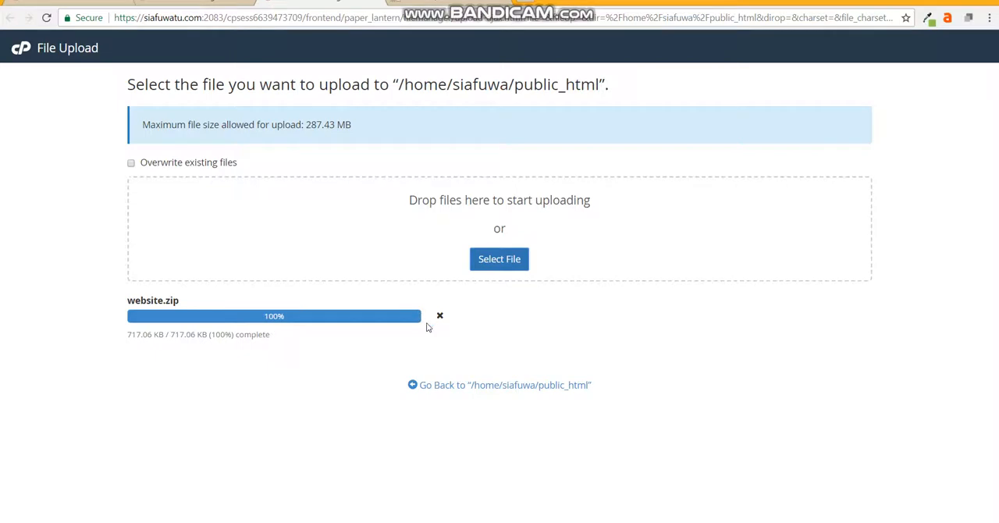
{"action": "mouse_move", "coordinate": [369, 346]}
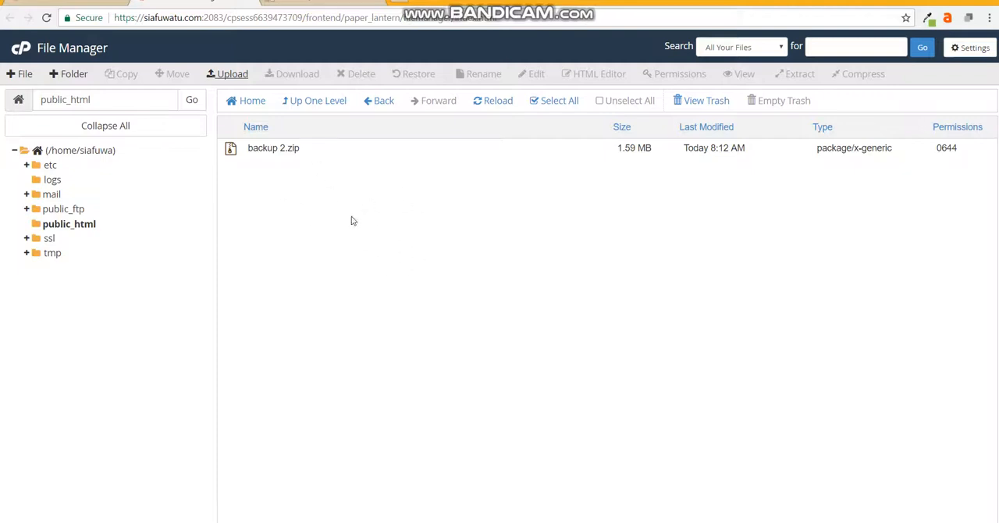
{"action": "mouse_move", "coordinate": [297, 190]}
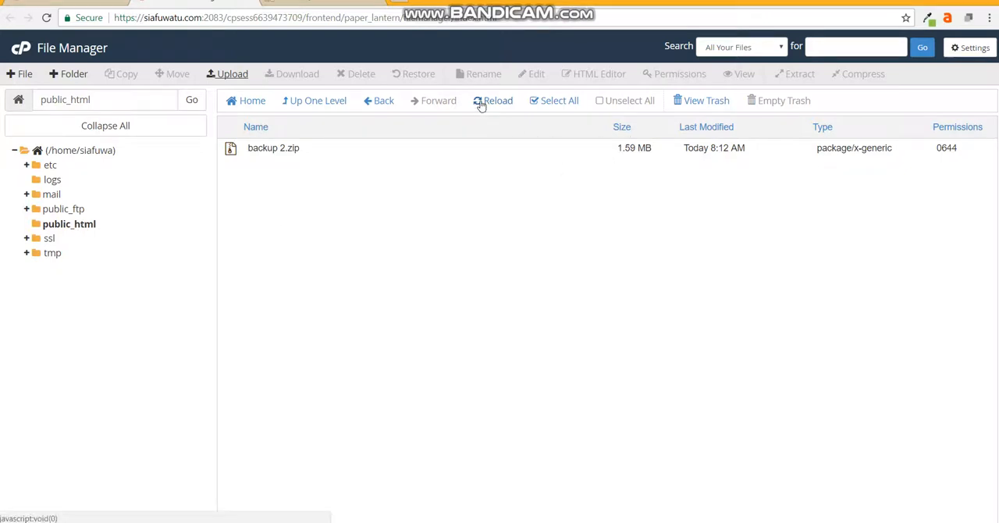
Extract website.zip into /public_html, then switch to the live site showing the new template
{"action": "left_click", "coordinate": [498, 100]}
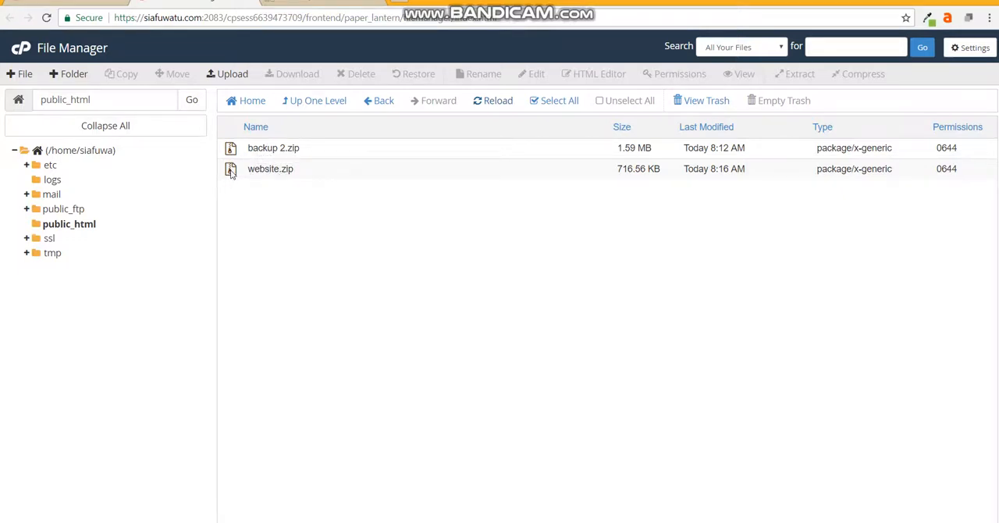
{"action": "right_click", "coordinate": [270, 169]}
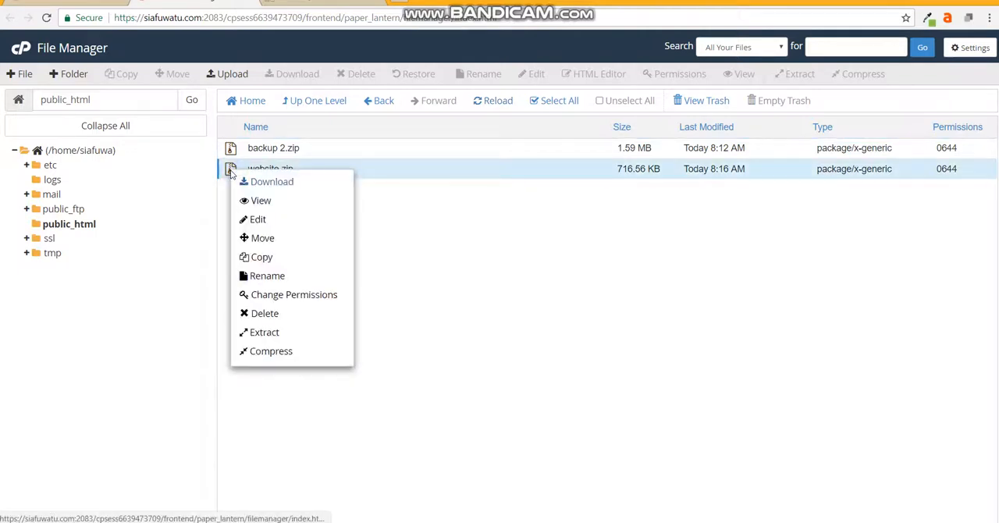
{"action": "mouse_move", "coordinate": [264, 332]}
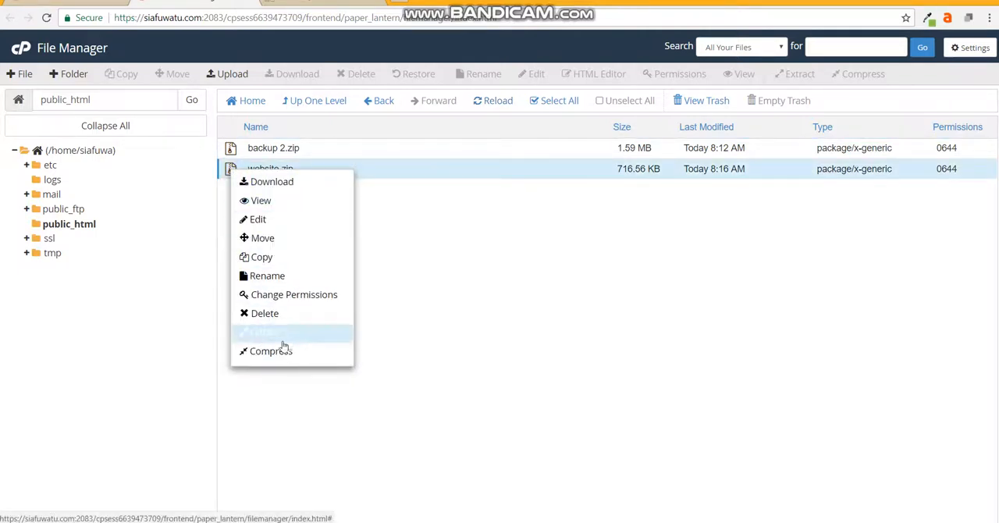
{"action": "left_click", "coordinate": [263, 332]}
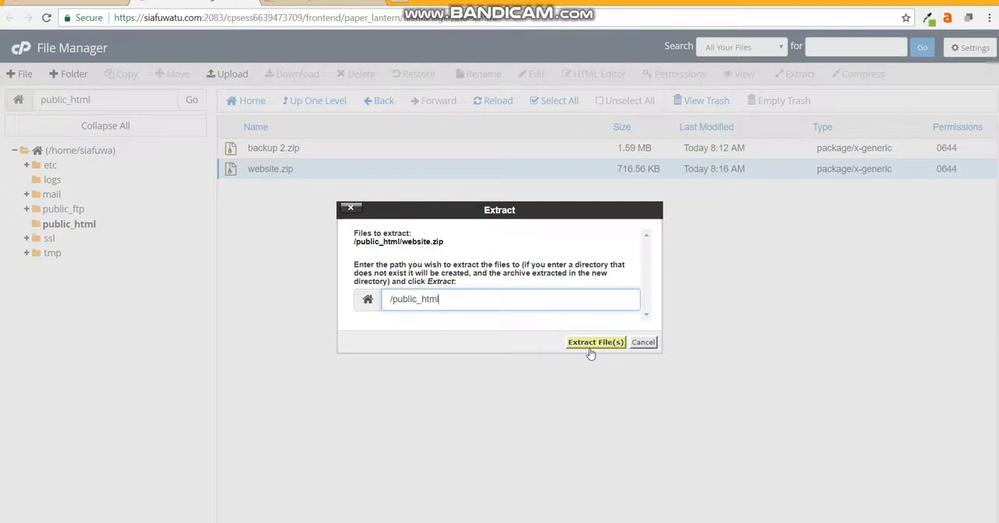
{"action": "left_click", "coordinate": [597, 342]}
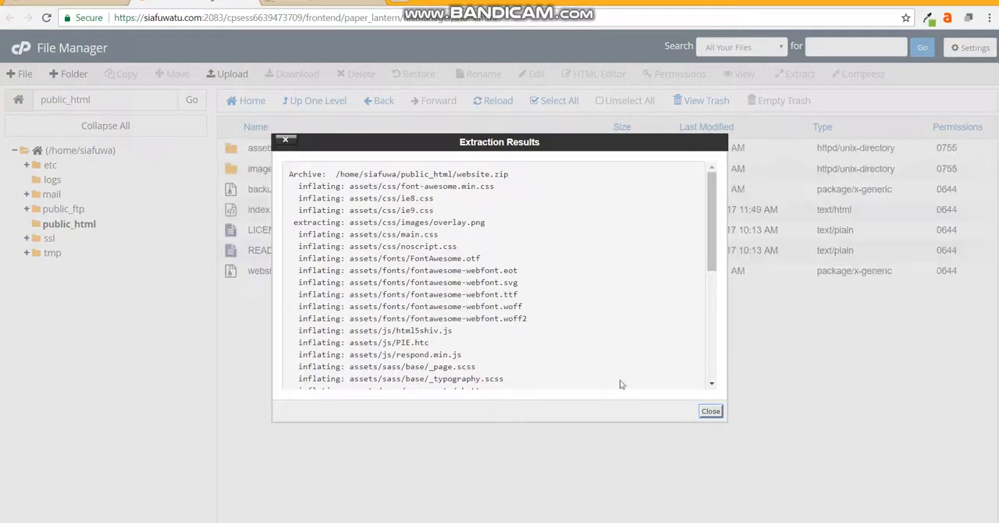
{"action": "left_click", "coordinate": [710, 411]}
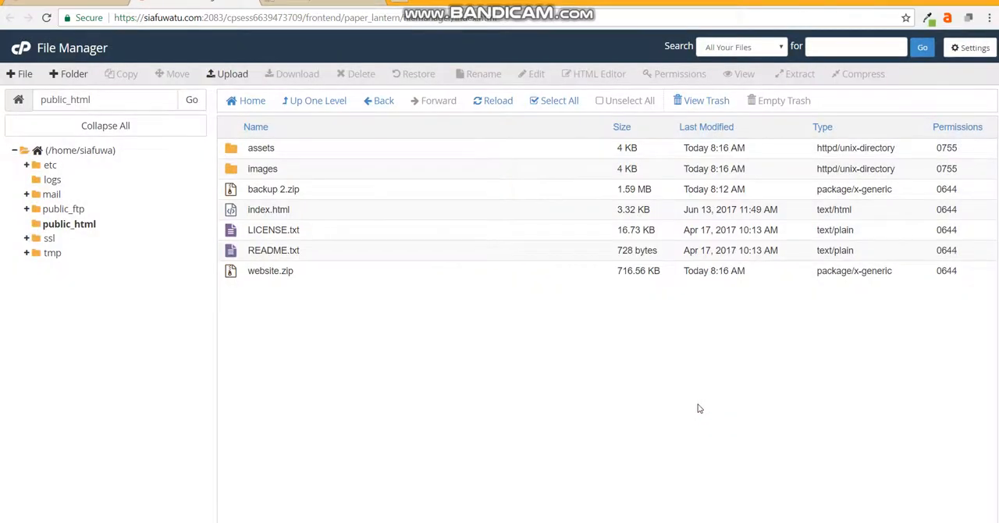
{"action": "left_click", "coordinate": [312, 3]}
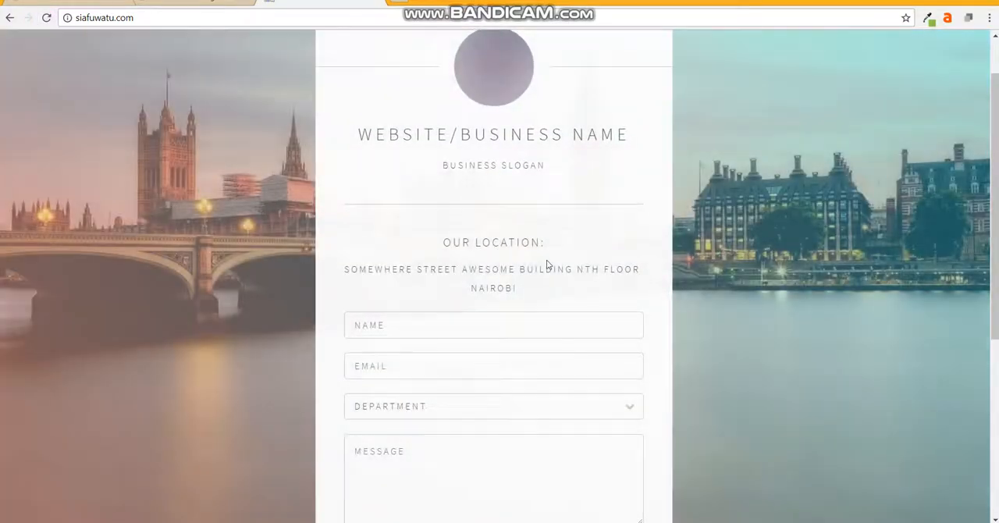
{"action": "scroll", "scroll_direction": "down", "scroll_amount": 3}
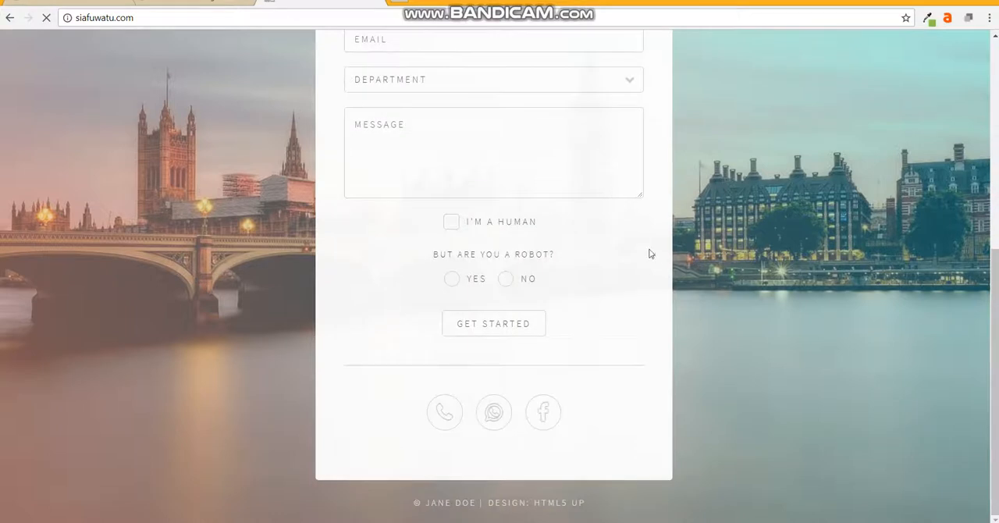
{"action": "scroll", "scroll_direction": "up", "scroll_amount": 3}
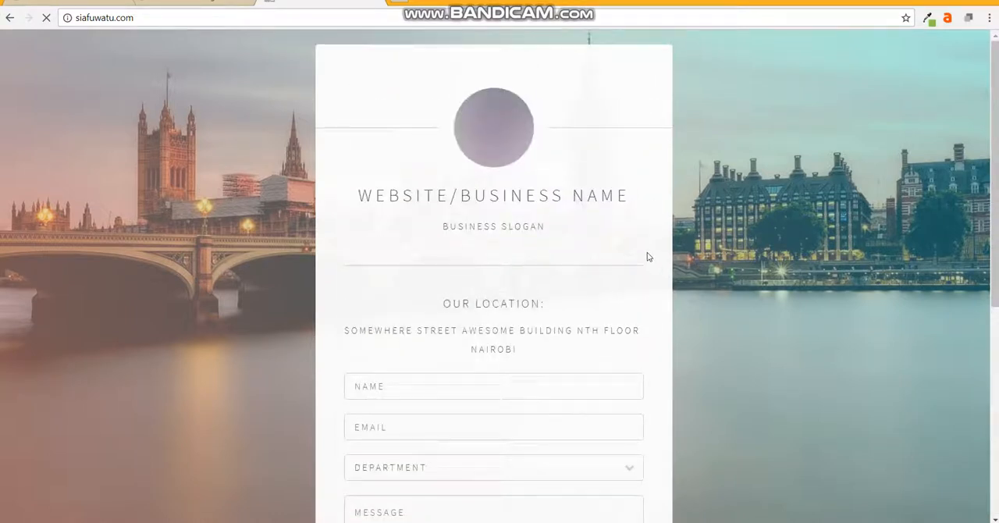
{"action": "mouse_move", "coordinate": [670, 241]}
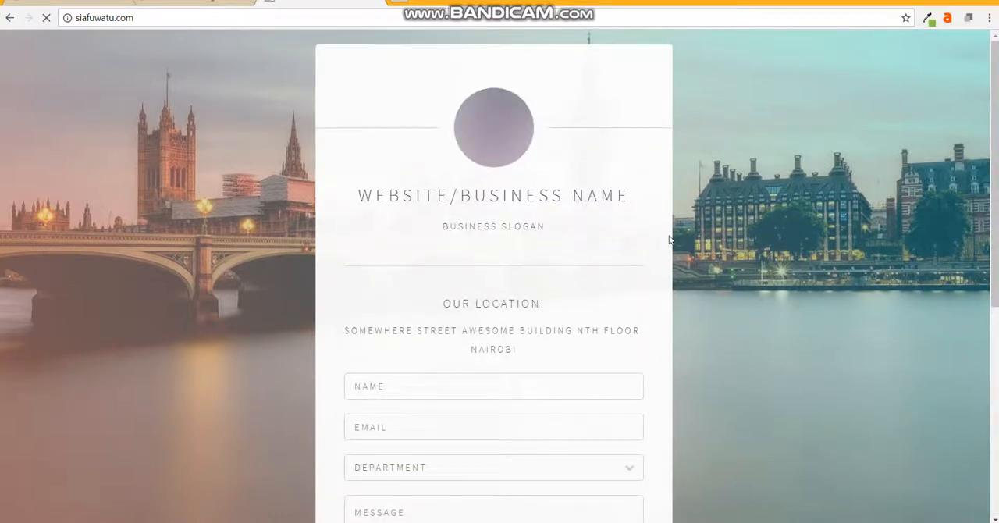
{"action": "scroll", "scroll_direction": "down", "scroll_amount": 3}
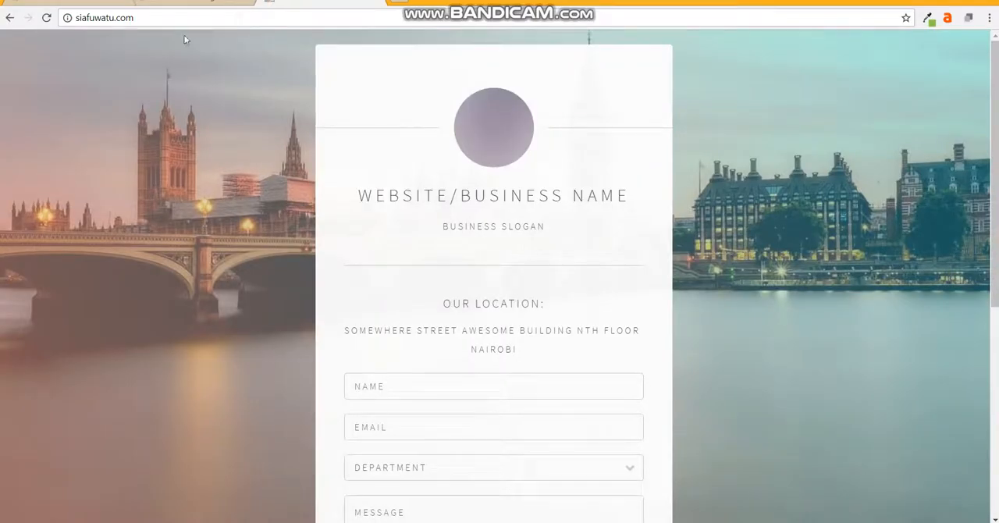
{"action": "mouse_move", "coordinate": [335, 295]}
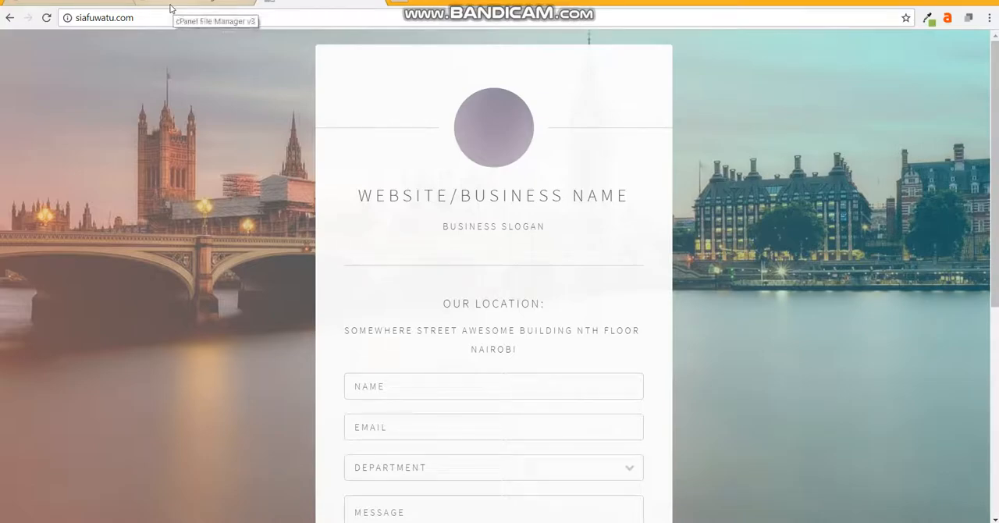
Open index.html in the code editor via its context menu, confirming UTF-8 encoding
{"action": "left_click", "coordinate": [195, 4]}
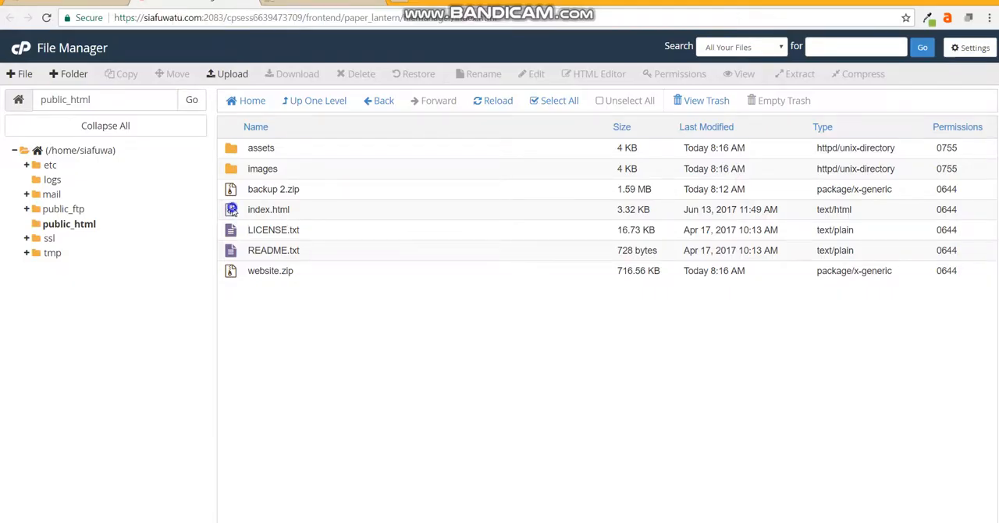
{"action": "right_click", "coordinate": [269, 209]}
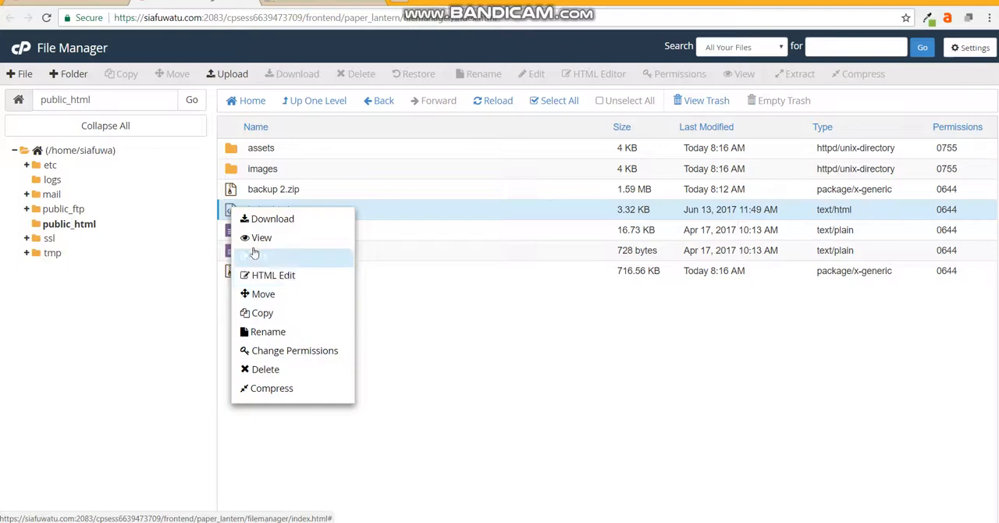
{"action": "mouse_move", "coordinate": [284, 264]}
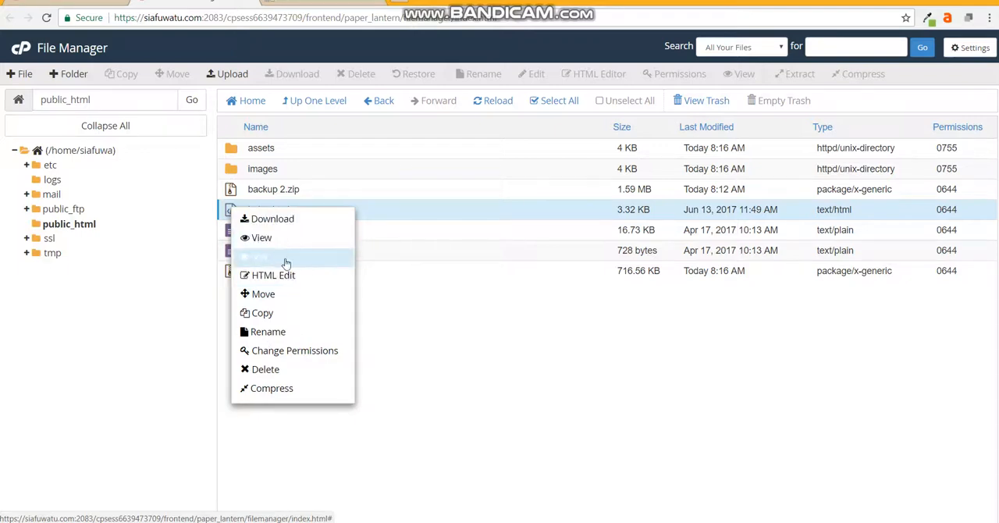
{"action": "left_click", "coordinate": [257, 256]}
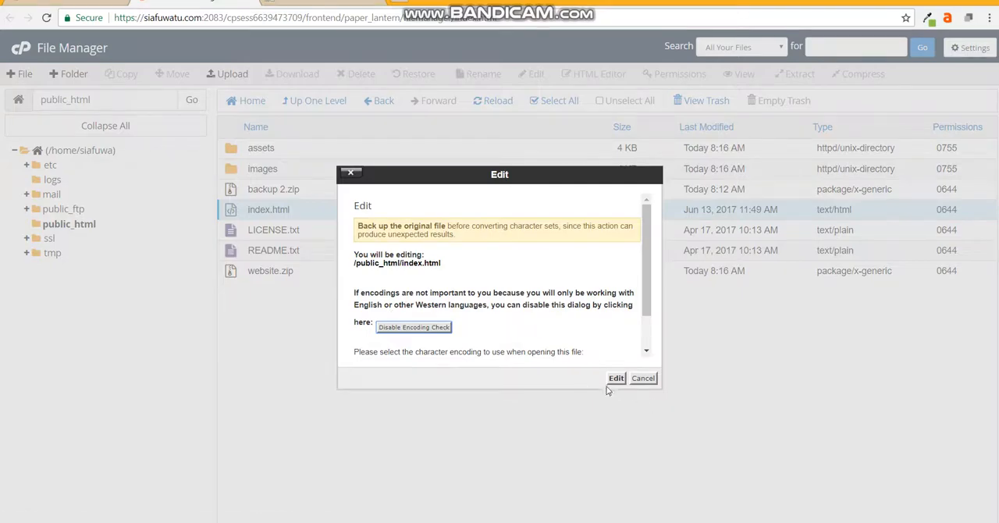
{"action": "left_click", "coordinate": [615, 377]}
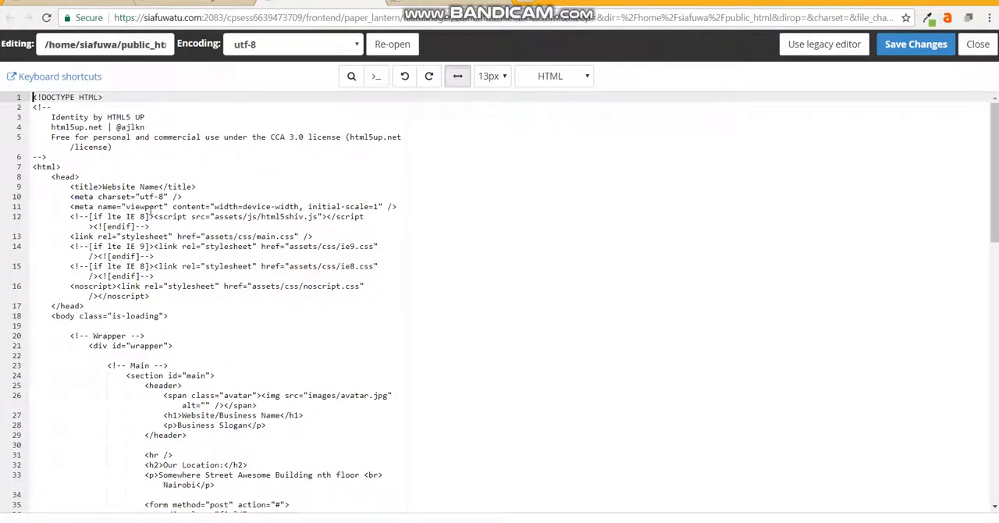
Return to the file listing and show siafuwatu.com/index.html in its browser tab
{"action": "scroll", "scroll_direction": "down", "scroll_amount": 3}
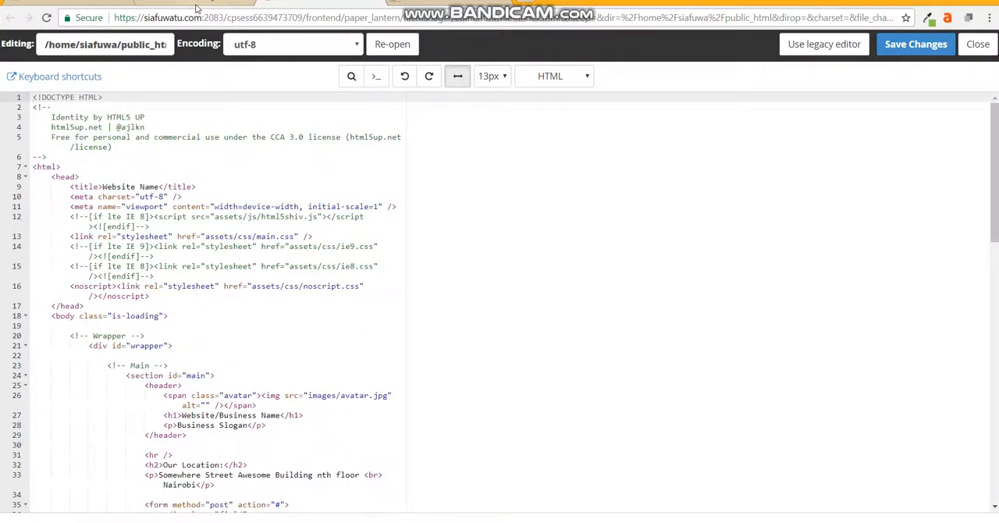
{"action": "left_click", "coordinate": [977, 43]}
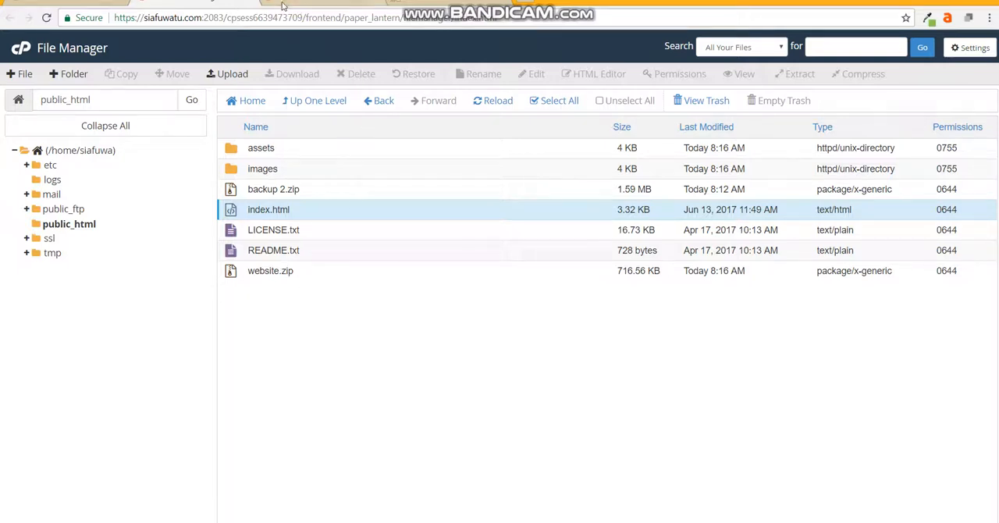
{"action": "left_click", "coordinate": [537, 74]}
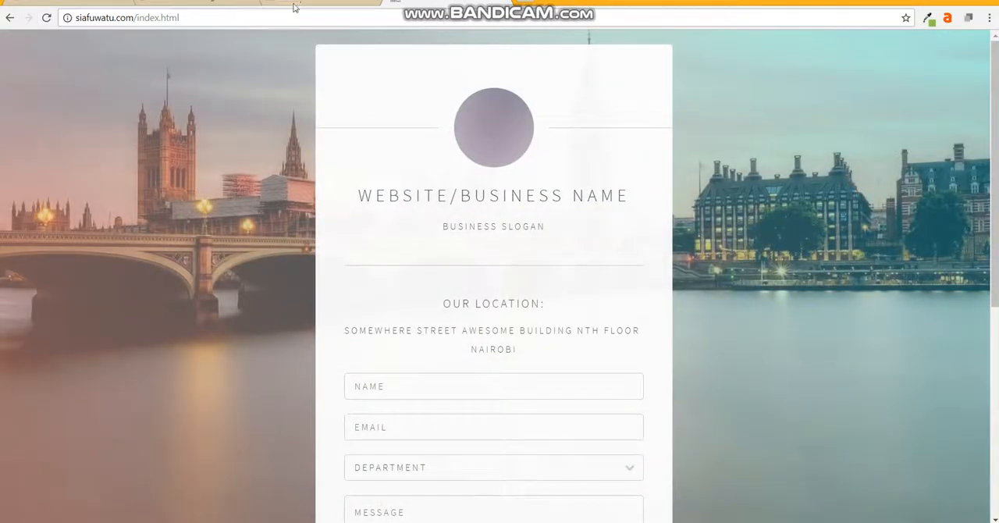
Pass through the editor tab and return to the public_html file listing
{"action": "double_click", "coordinate": [157, 17]}
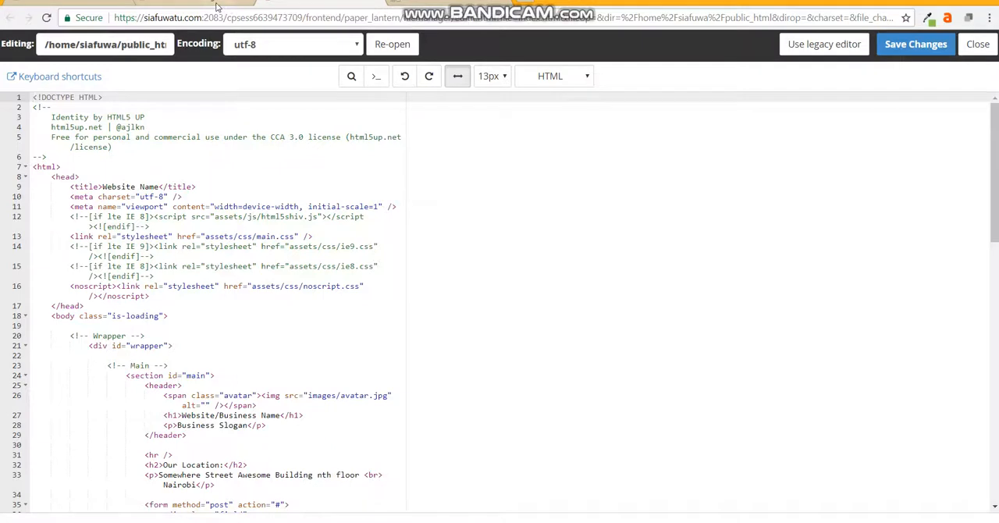
{"action": "left_click", "coordinate": [977, 43]}
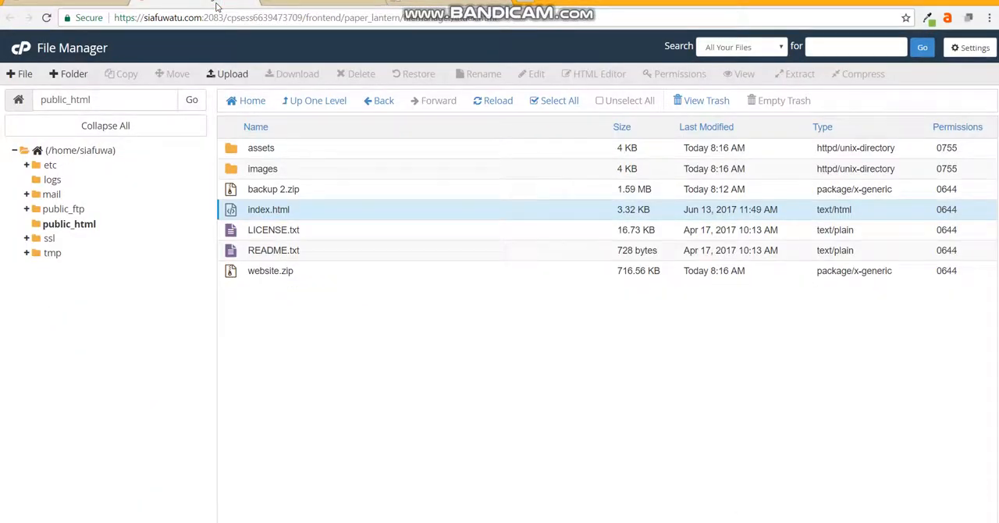